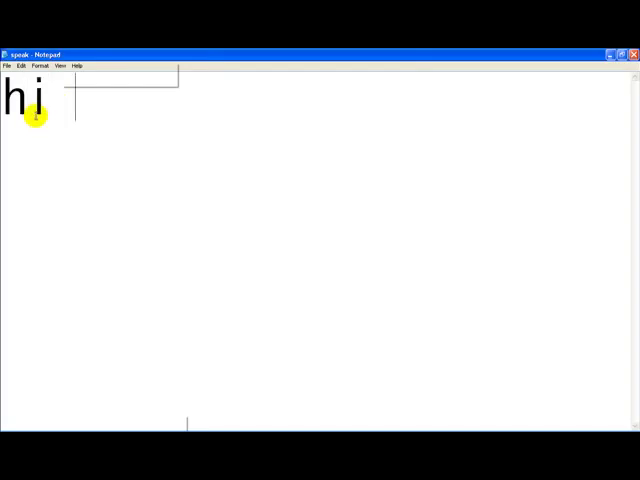
Type the opening line 'this is miutube vids'.
{"action": "type", "text": "this is"}
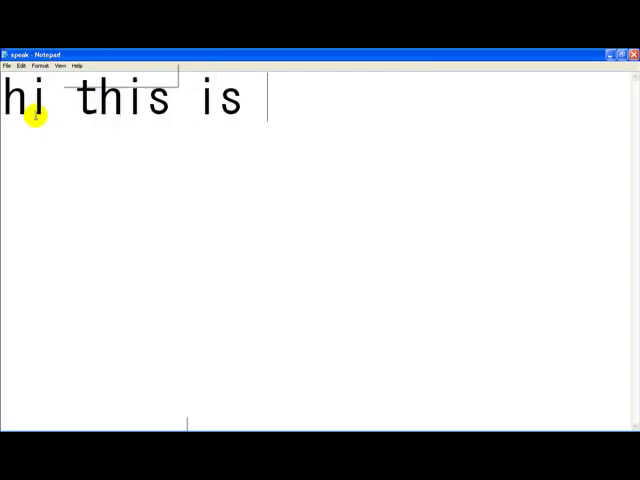
{"action": "type", "text": "miut"}
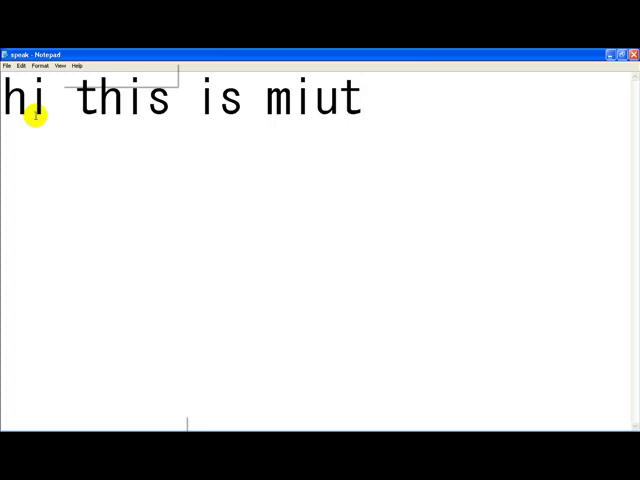
{"action": "type", "text": "ube"}
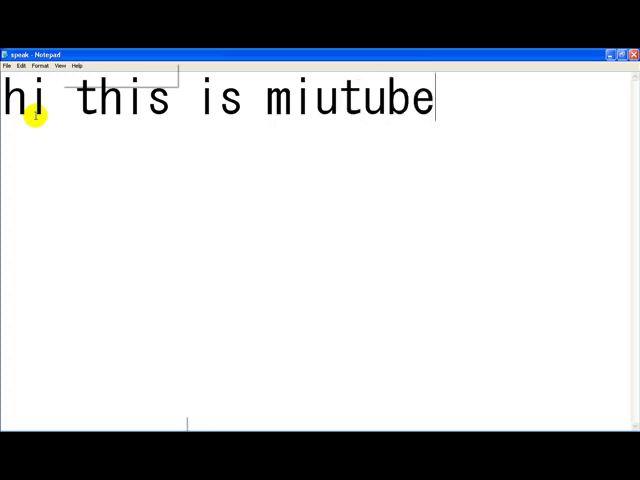
{"action": "type", "text": "vids"}
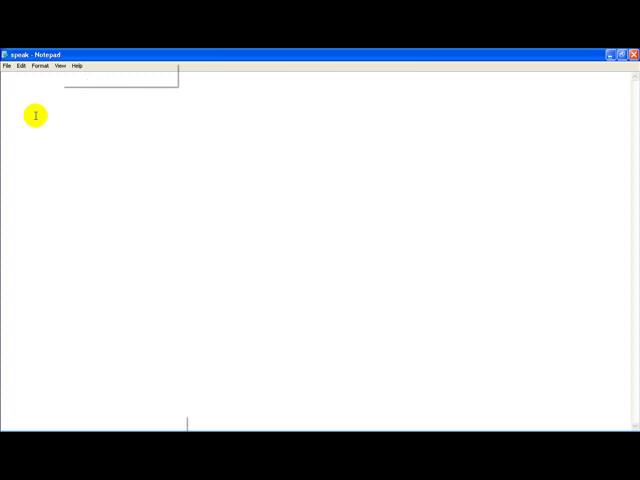
Continue with 'i am going to show you how to make a little input box'.
{"action": "type", "text": "i a"}
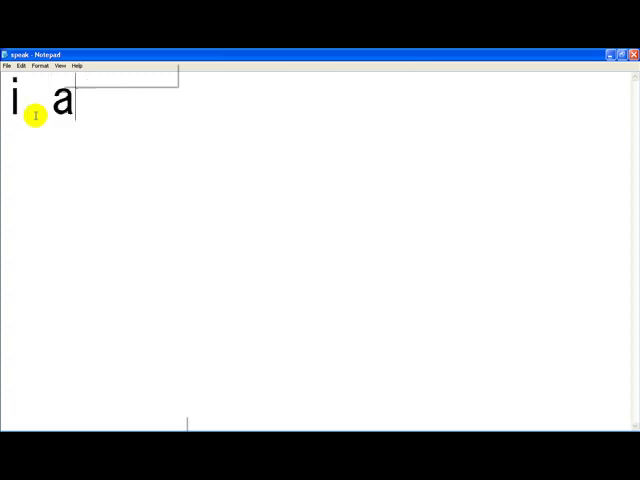
{"action": "type", "text": "m going to"}
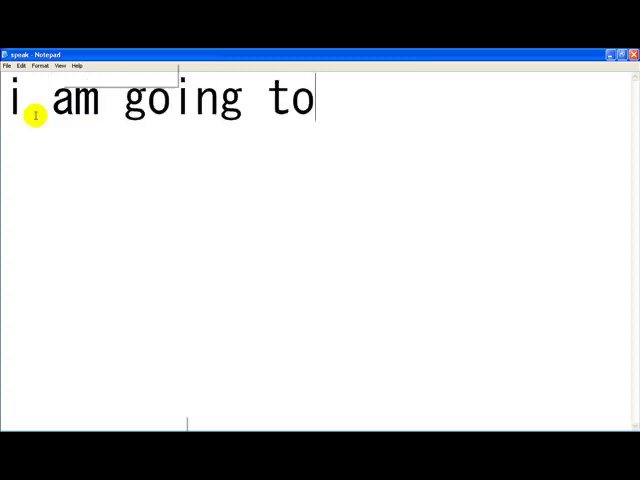
{"action": "type", "text": "show you"}
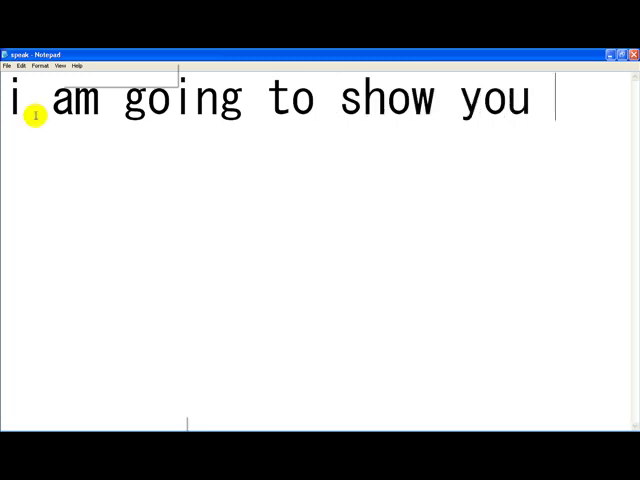
{"action": "type", "text": "how to"}
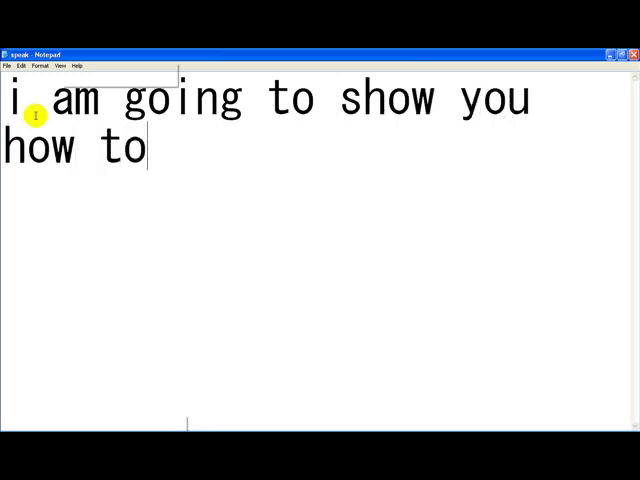
{"action": "type", "text": "m"}
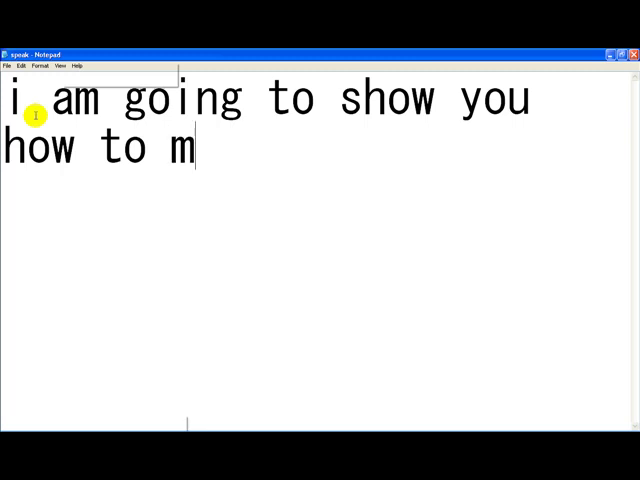
{"action": "type", "text": "a"}
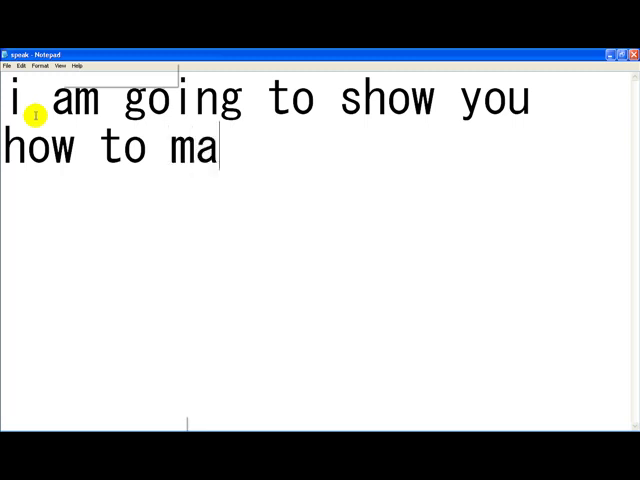
{"action": "type", "text": "ke a"}
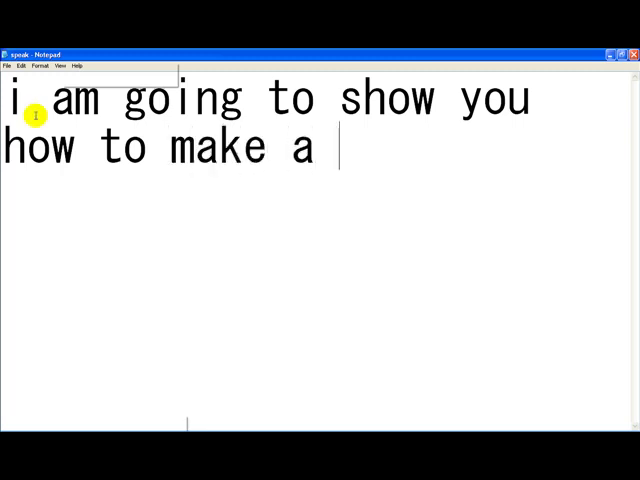
{"action": "type", "text": "l"}
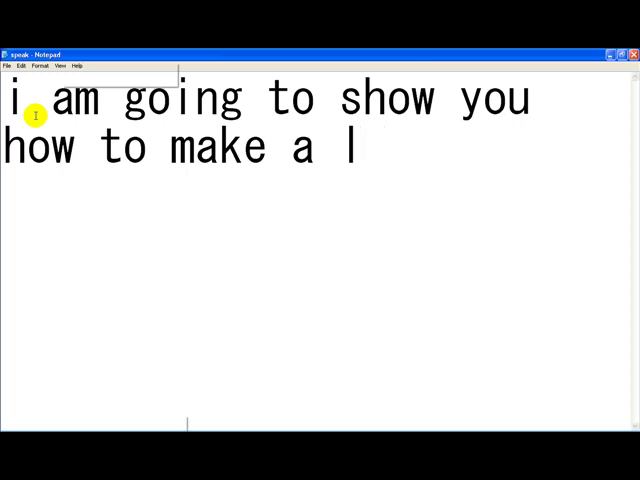
{"action": "type", "text": "itt"}
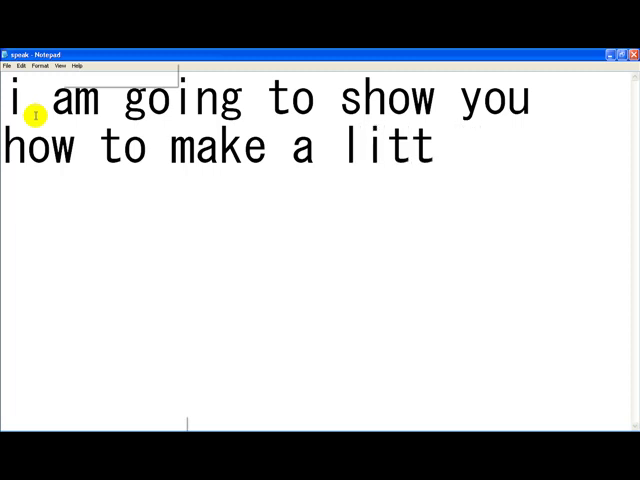
{"action": "type", "text": "le input"}
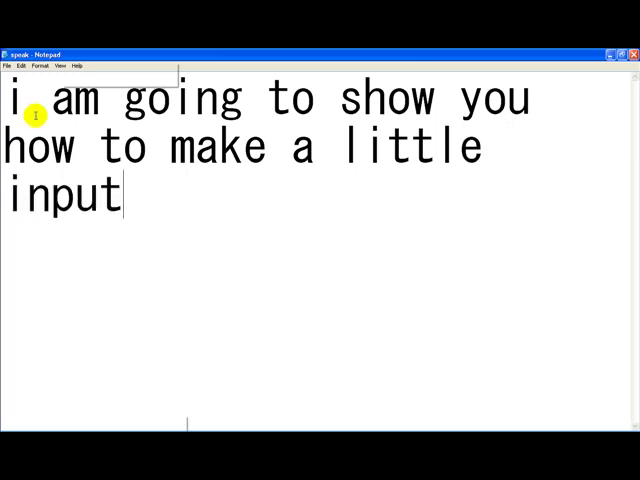
{"action": "type", "text": "box"}
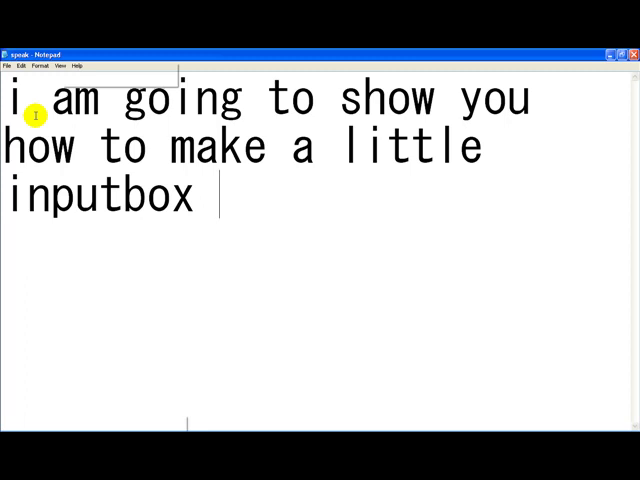
Finish with 'that makes whatever you type in said by the computer'.
{"action": "type", "text": "th"}
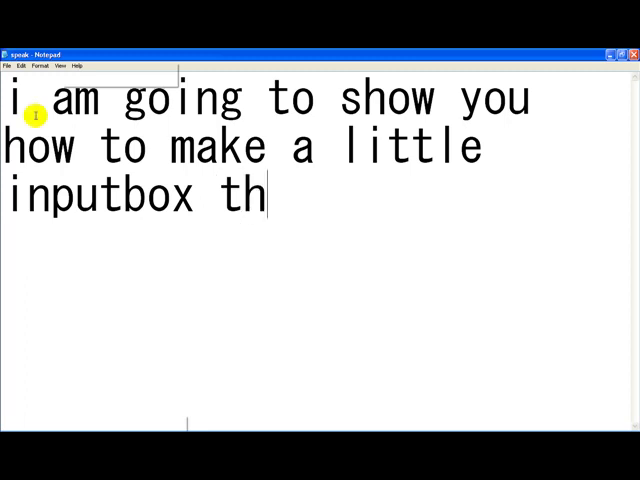
{"action": "type", "text": "at make"}
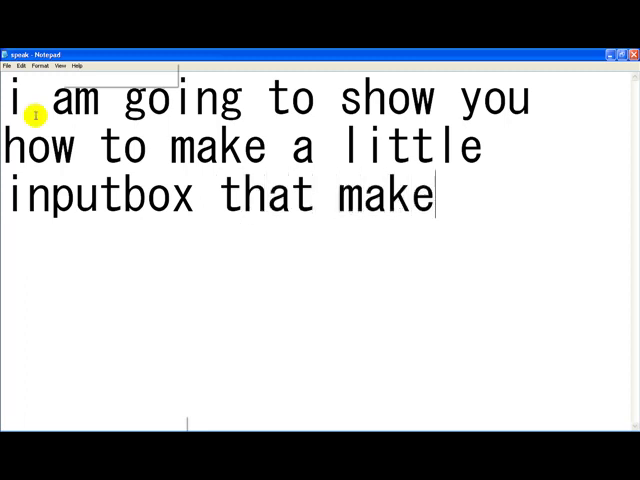
{"action": "type", "text": "s whatev"}
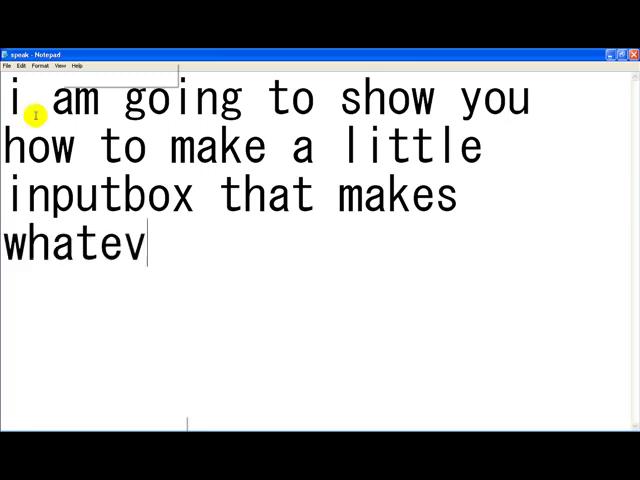
{"action": "type", "text": "eryou"}
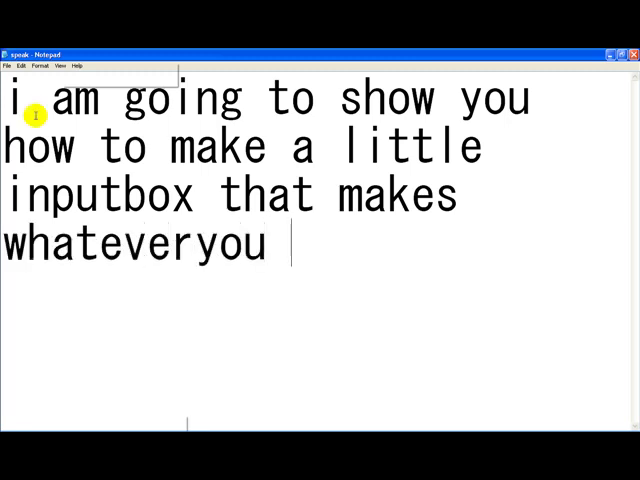
{"action": "type", "text": "type in sa"}
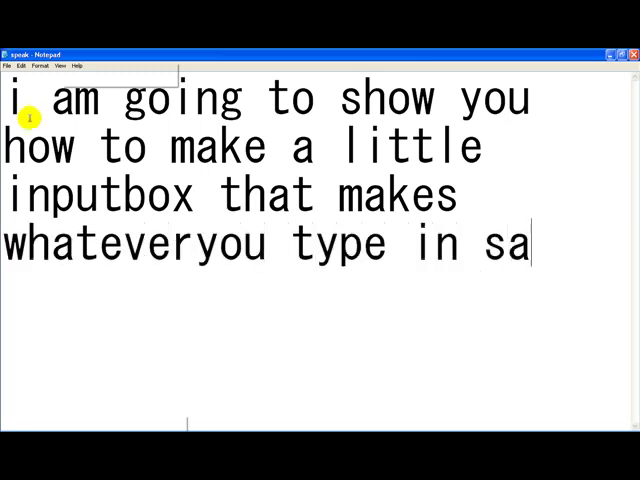
{"action": "type", "text": "id"}
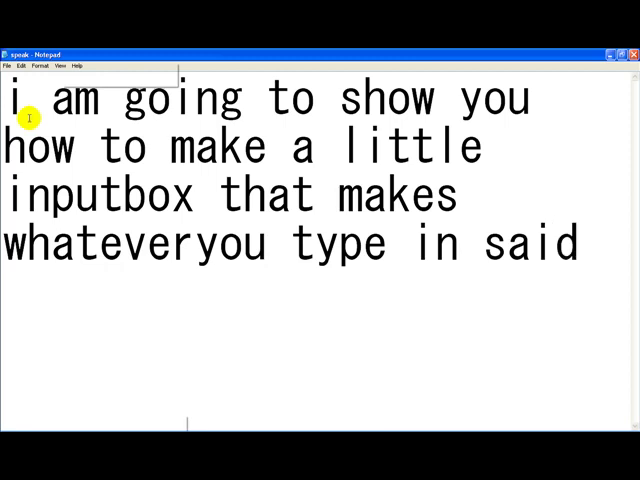
{"action": "type", "text": "by the"}
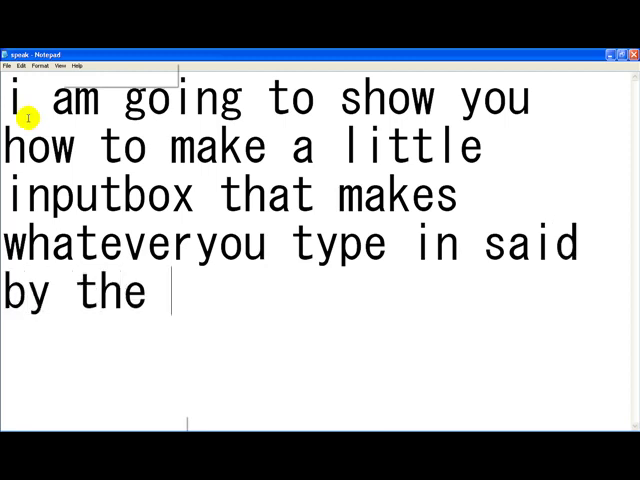
{"action": "type", "text": "computer"}
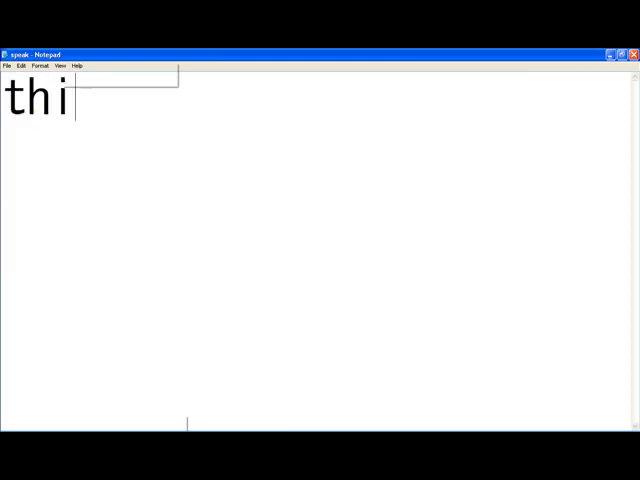
Type 'this is going to be easily made using vbs', then select all to clear it.
{"action": "type", "text": "s is going"}
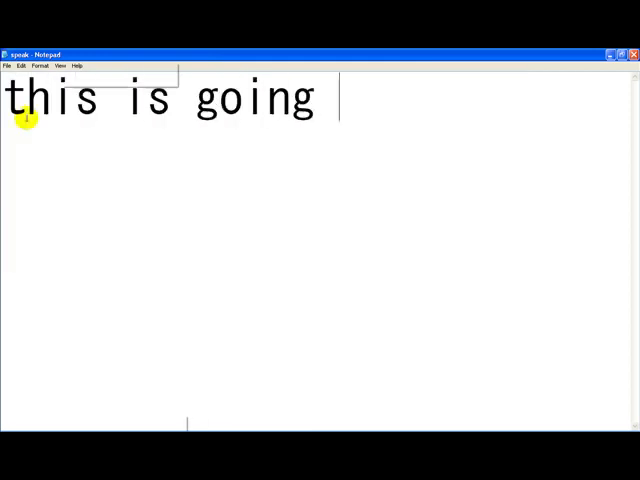
{"action": "type", "text": "to"}
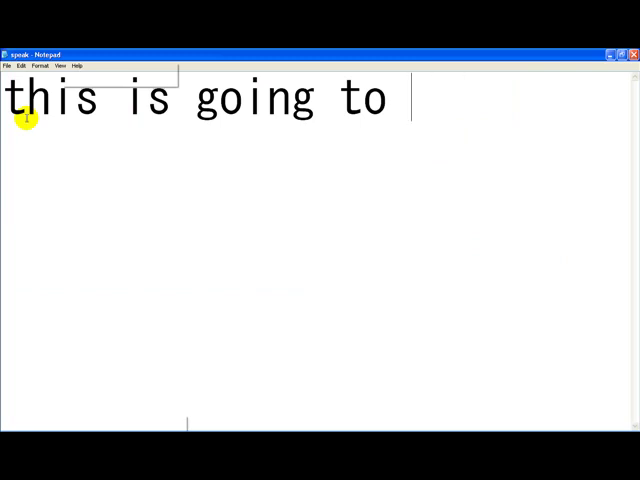
{"action": "type", "text": "be eas"}
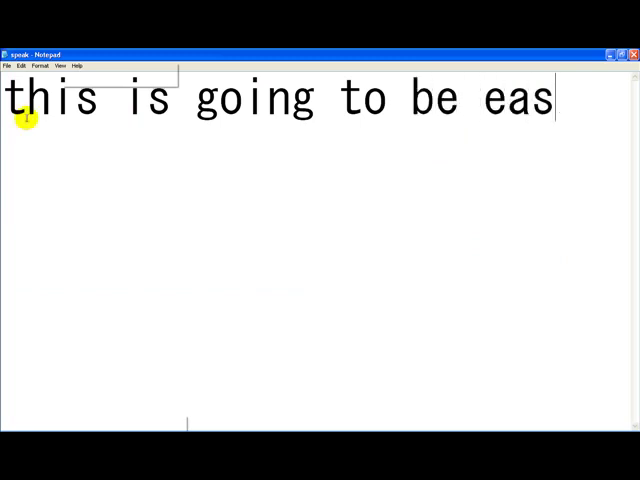
{"action": "type", "text": "y"}
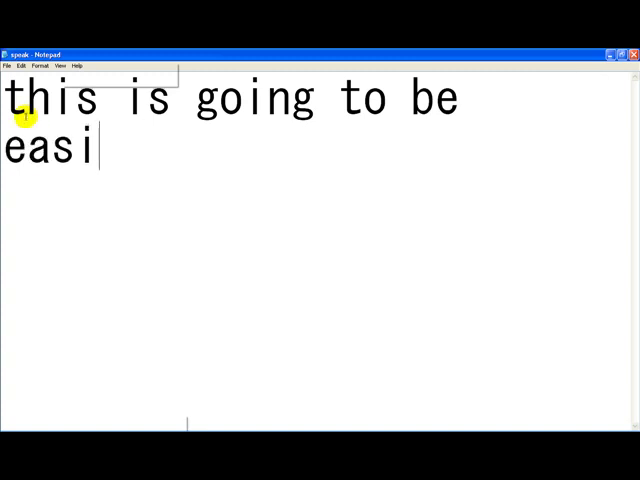
{"action": "type", "text": "ly made"}
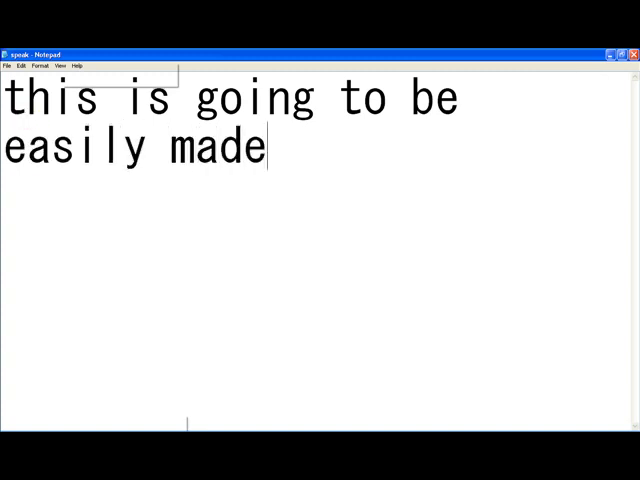
{"action": "type", "text": "using"}
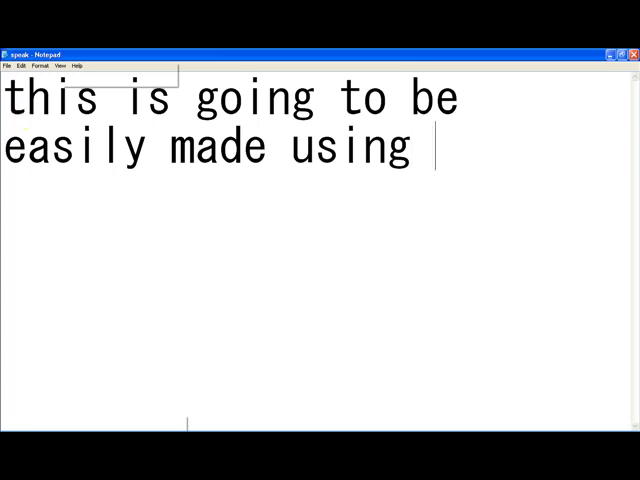
{"action": "type", "text": "vbs"}
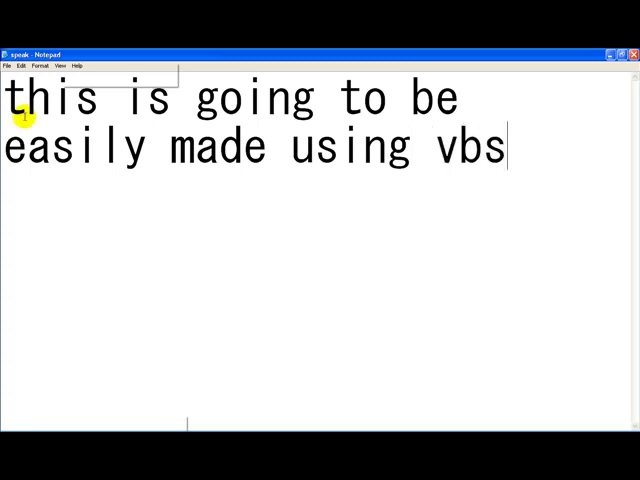
{"action": "key", "text": "ctrl+a"}
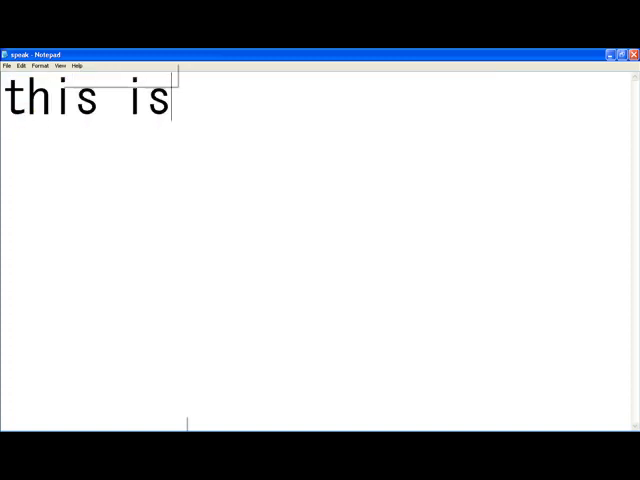
Append 'the script that will be in the description for you' after 'this is'.
{"action": "type", "text": "the s"}
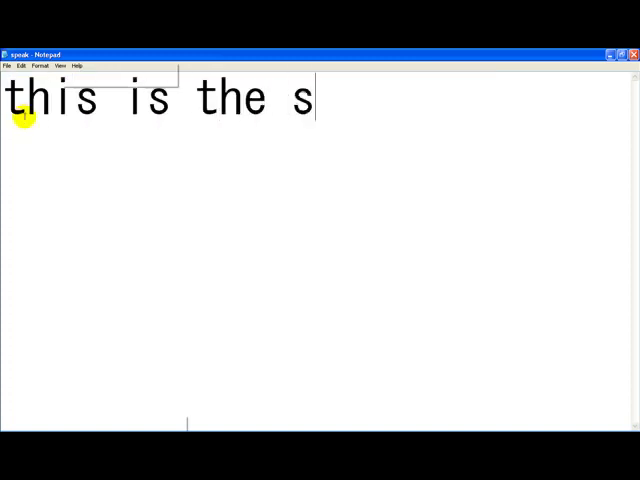
{"action": "type", "text": "cri"}
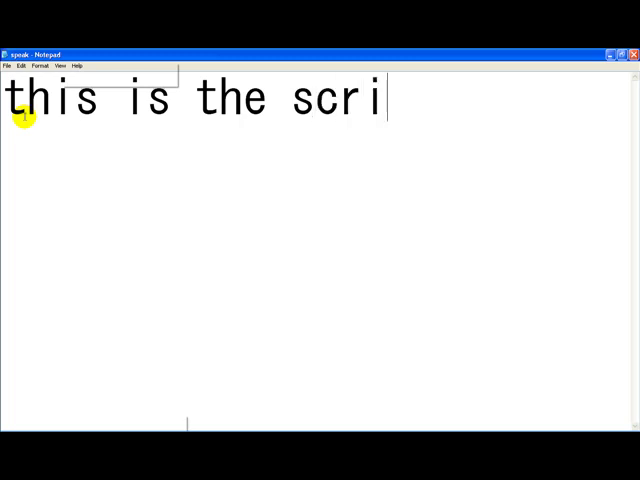
{"action": "type", "text": "pt that wi"}
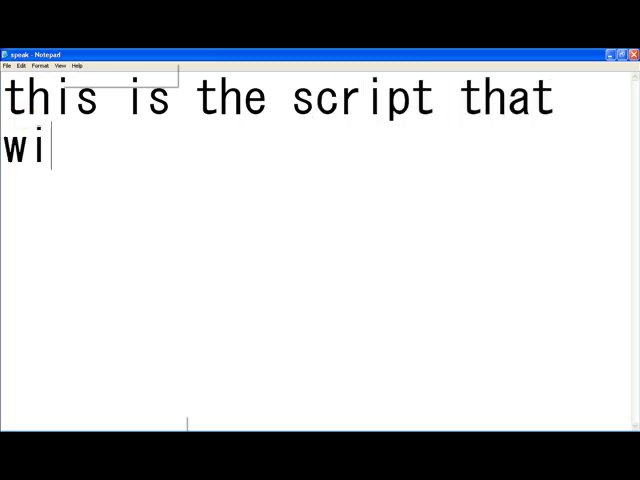
{"action": "type", "text": "ll be"}
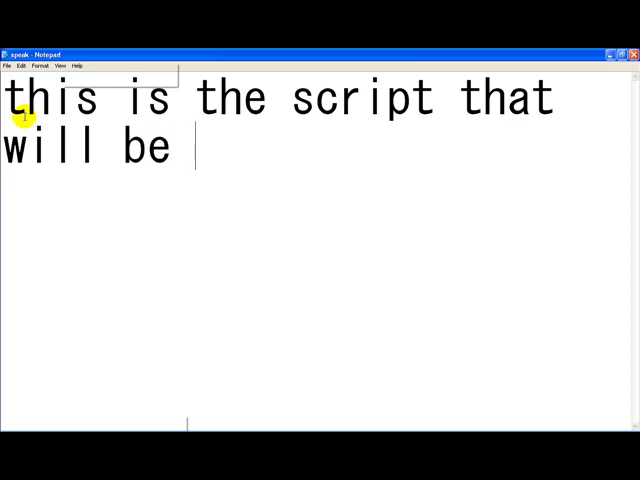
{"action": "type", "text": "in the"}
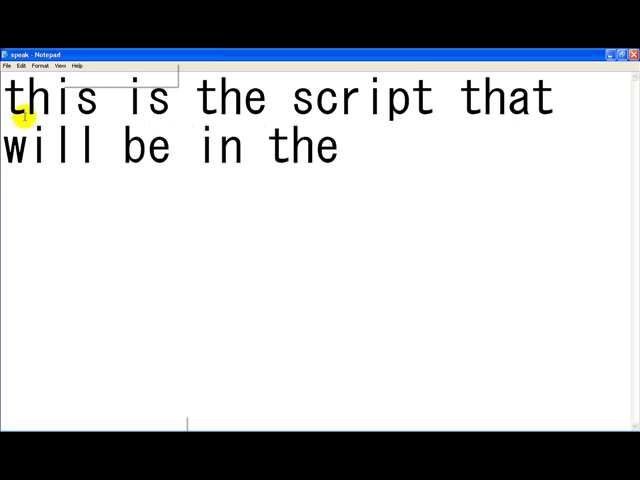
{"action": "type", "text": "descri"}
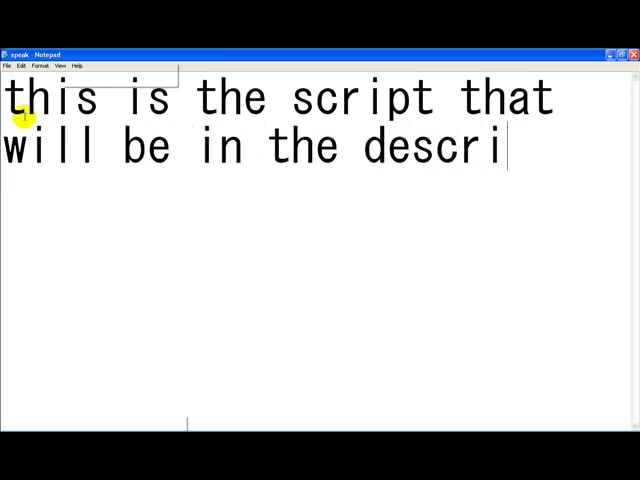
{"action": "type", "text": "ption fo"}
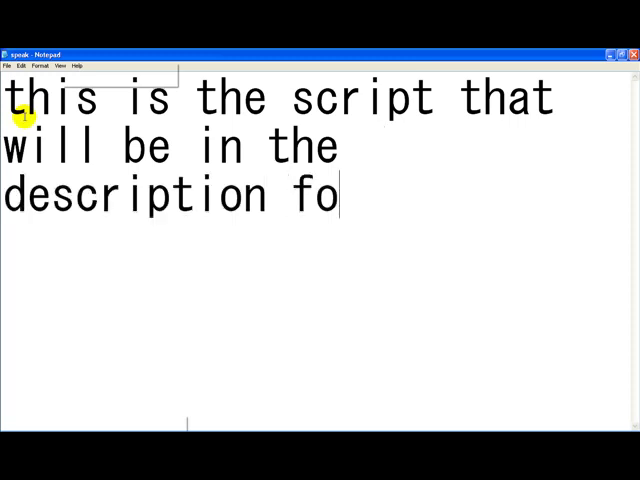
{"action": "type", "text": "r you"}
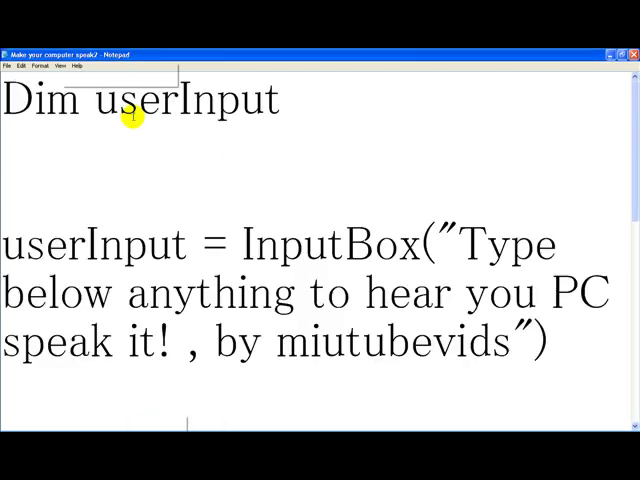
Type a brief note about userInput beneath the Dim userInput line, then erase it.
{"action": "double_click", "coordinate": [180, 100]}
{"action": "type", "text": "m"}
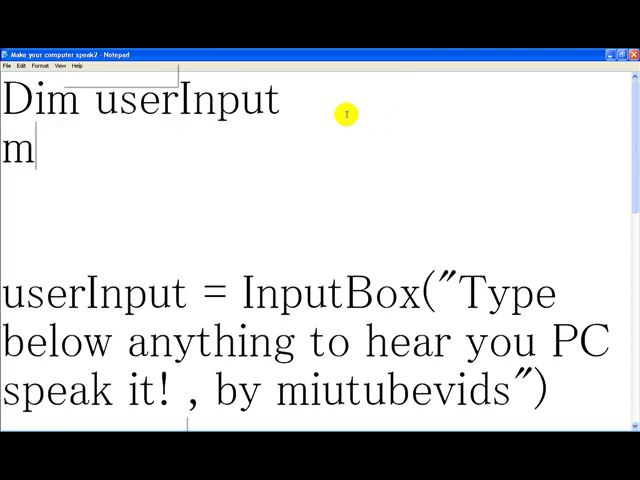
{"action": "type", "text": "akes it rememb"}
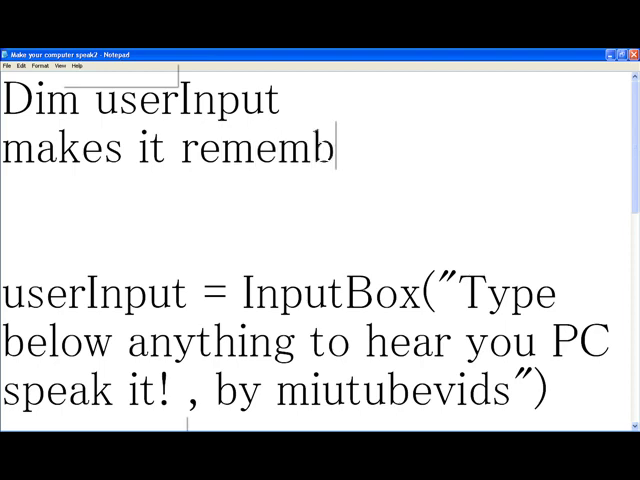
{"action": "type", "text": "er"}
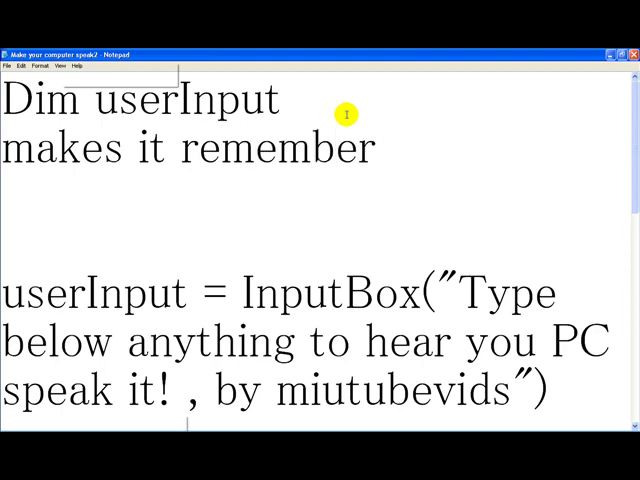
{"action": "type", "text": "userinp"}
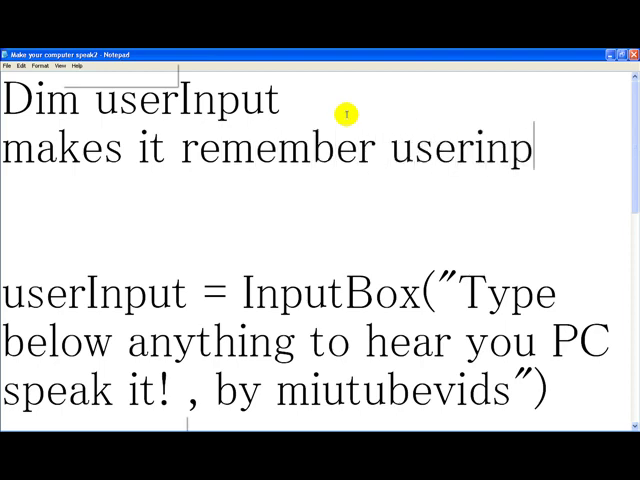
{"action": "key", "text": "Backspace"}
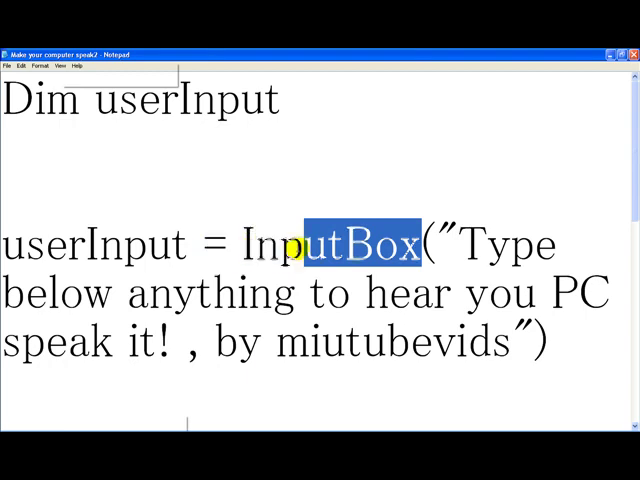
{"action": "scroll", "scroll_direction": "down", "scroll_amount": 3}
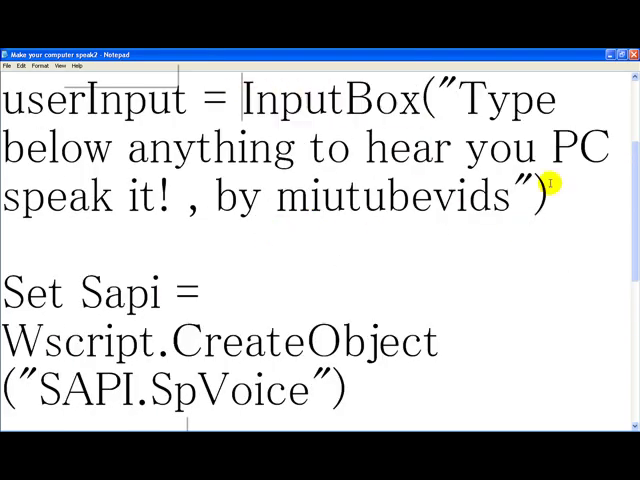
Type a note 'that makes an input...' under the InputBox line, then delete it.
{"action": "type", "text": "tha"}
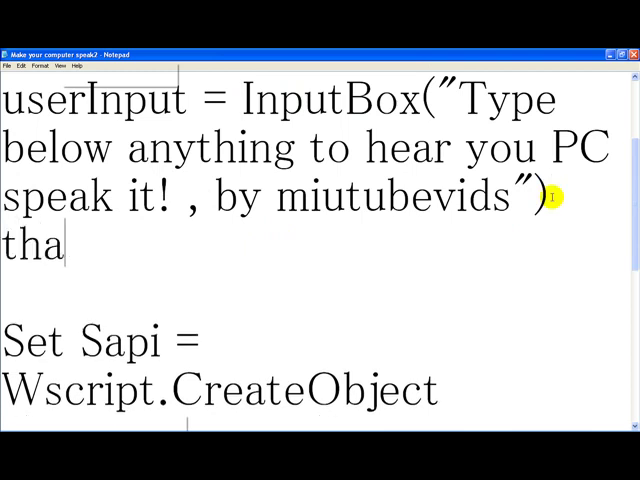
{"action": "type", "text": "t makes a"}
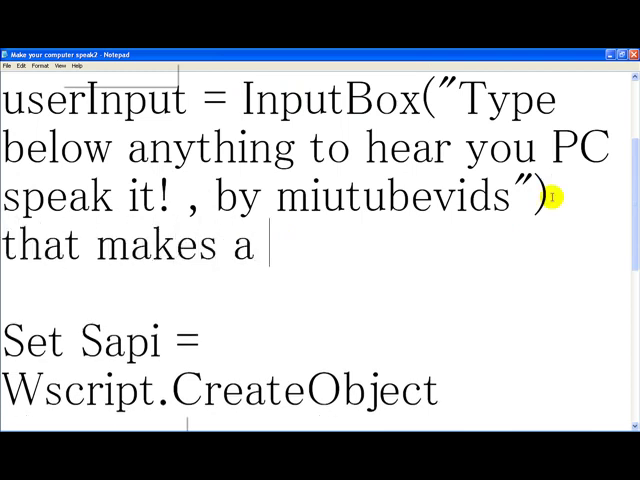
{"action": "type", "text": "inputoc"}
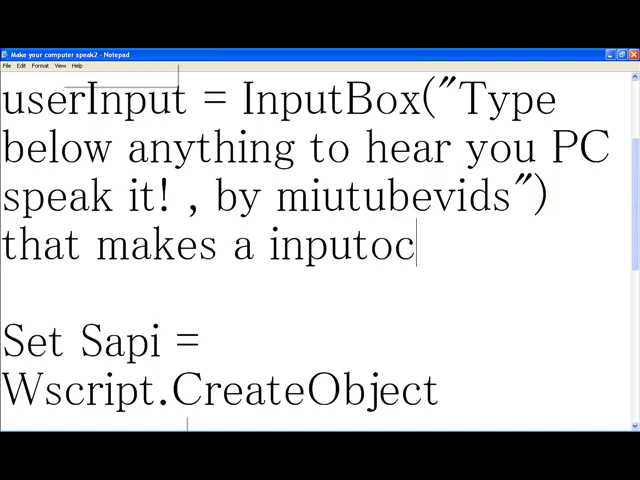
{"action": "key", "text": "BackSpace"}
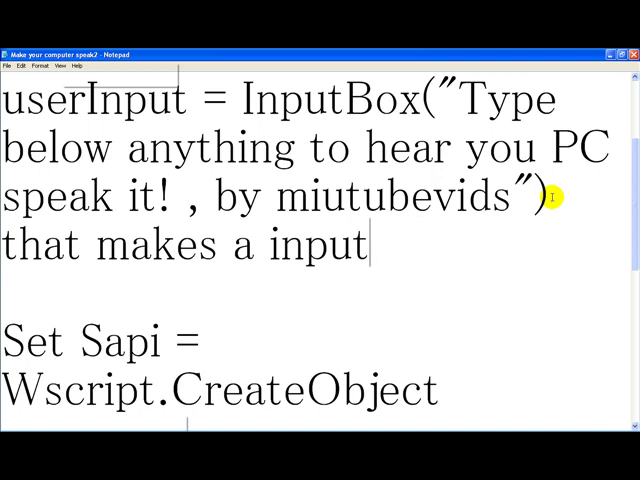
{"action": "key", "text": "Backspace"}
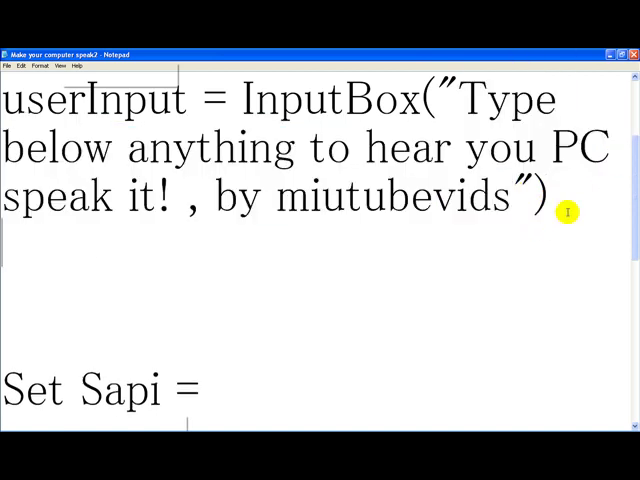
Type a note calling the InputBox text a sort of title/description, then delete it.
{"action": "type", "text": "with"}
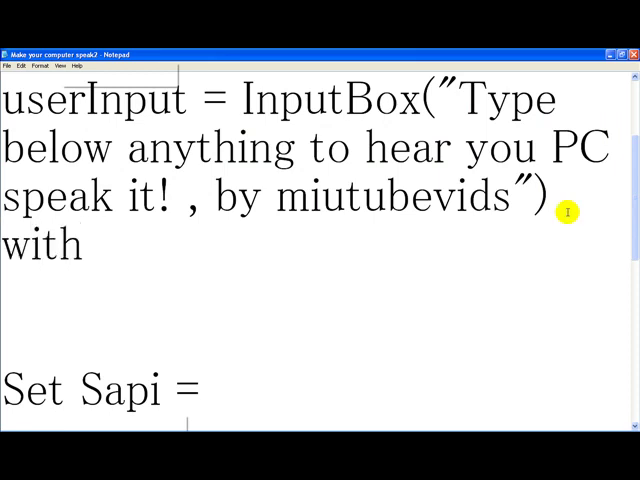
{"action": "type", "text": "that"}
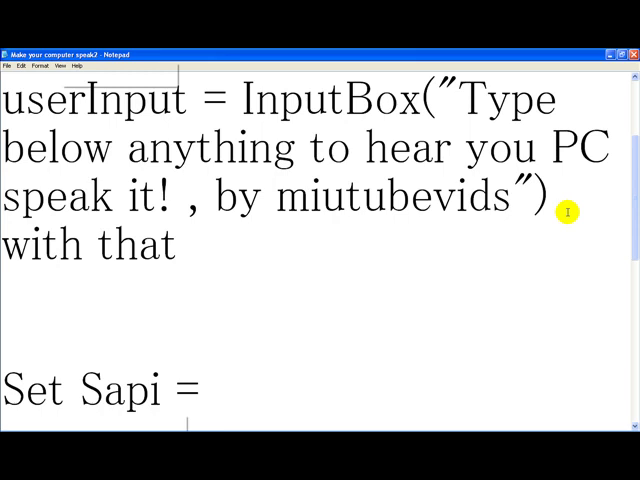
{"action": "type", "text": "as"}
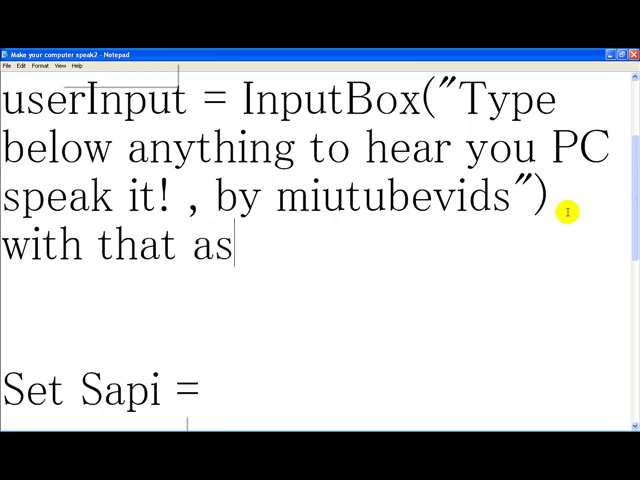
{"action": "type", "text": "the sor"}
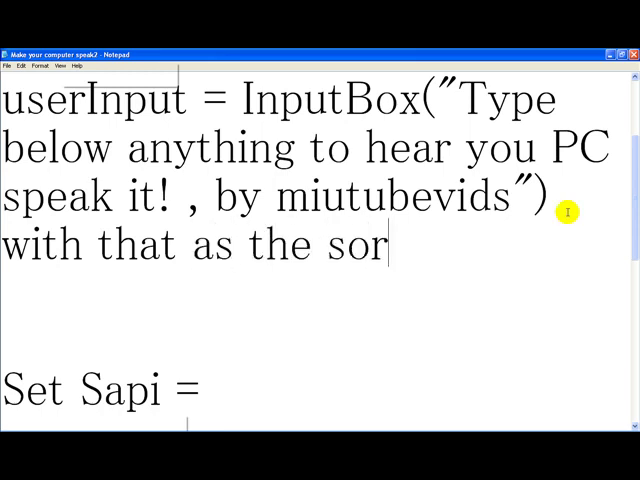
{"action": "type", "text": "t of ti"}
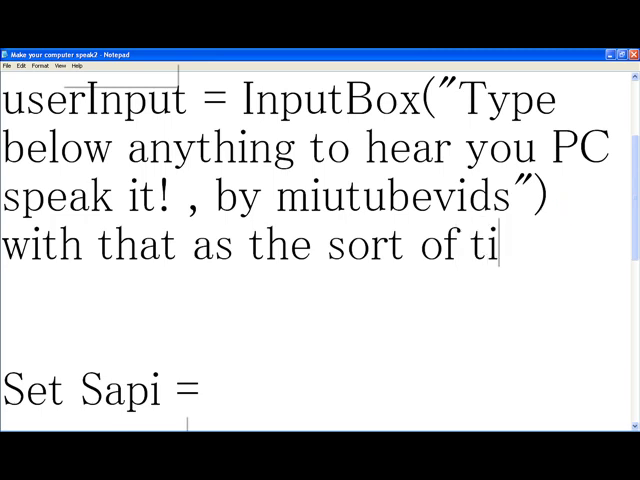
{"action": "type", "text": "tle"}
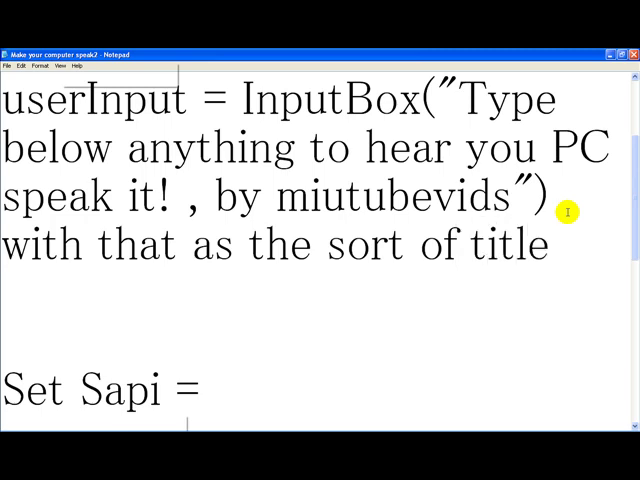
{"action": "type", "text": "/des"}
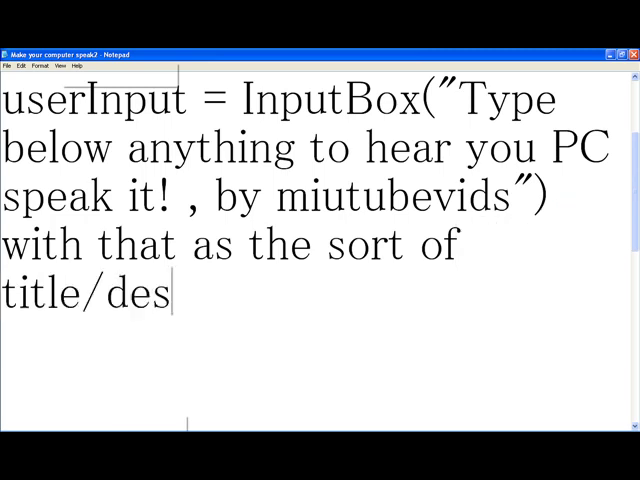
{"action": "type", "text": "cription"}
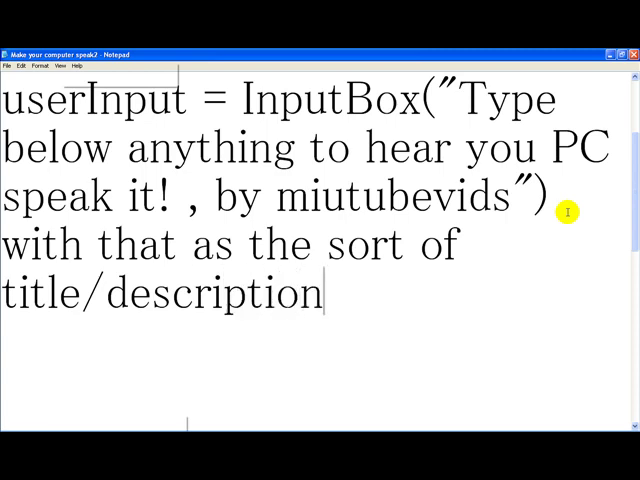
{"action": "key", "text": "Backspace"}
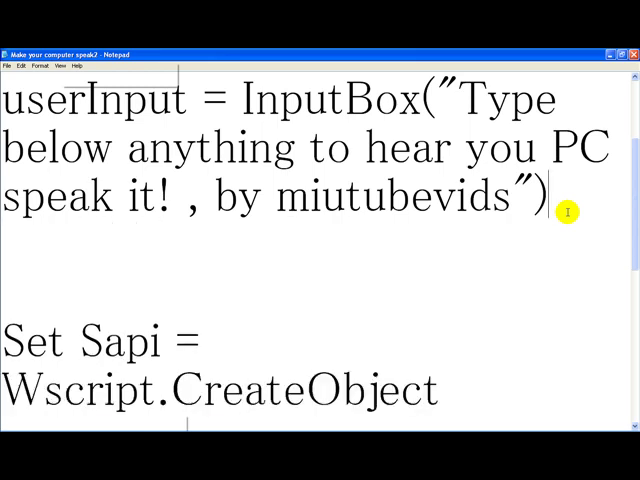
{"action": "scroll", "scroll_direction": "down", "scroll_amount": 3}
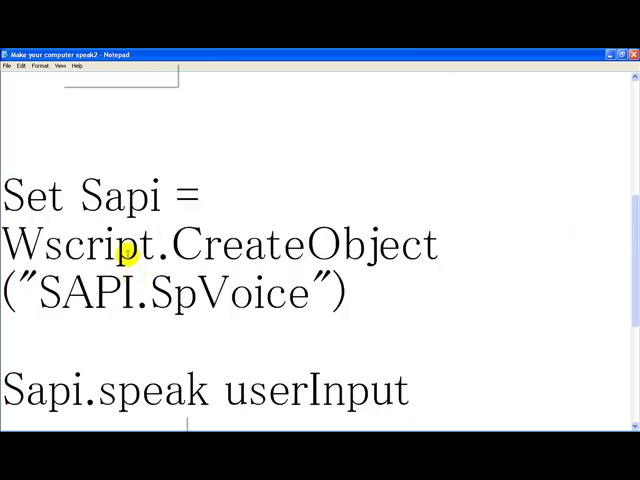
{"action": "scroll", "scroll_direction": "up", "scroll_amount": 3}
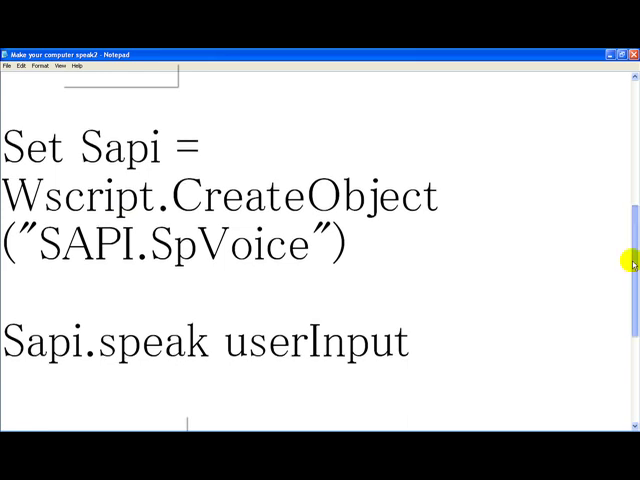
{"action": "double_click", "coordinate": [355, 343]}
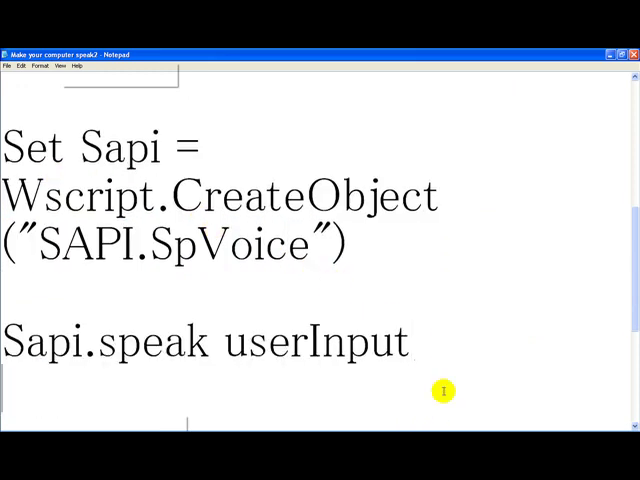
{"action": "type", "text": "that ma"}
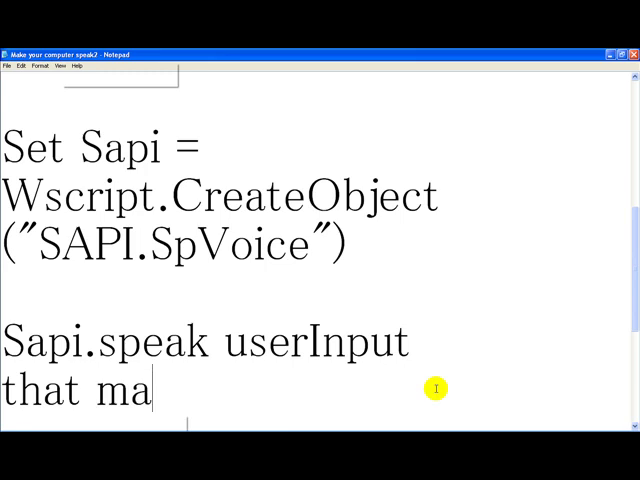
{"action": "type", "text": "kes th"}
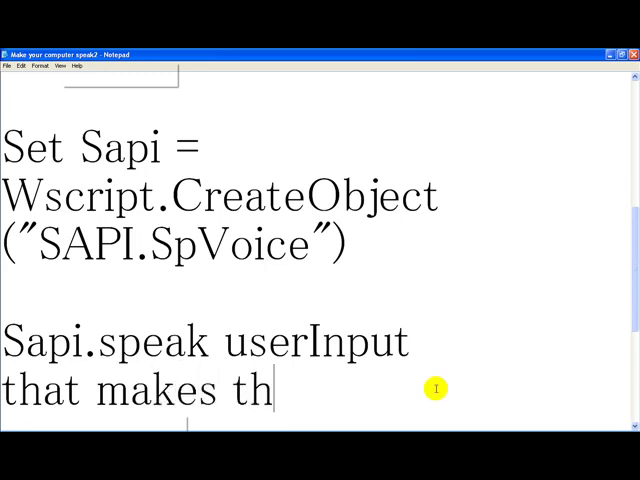
{"action": "type", "text": "e"}
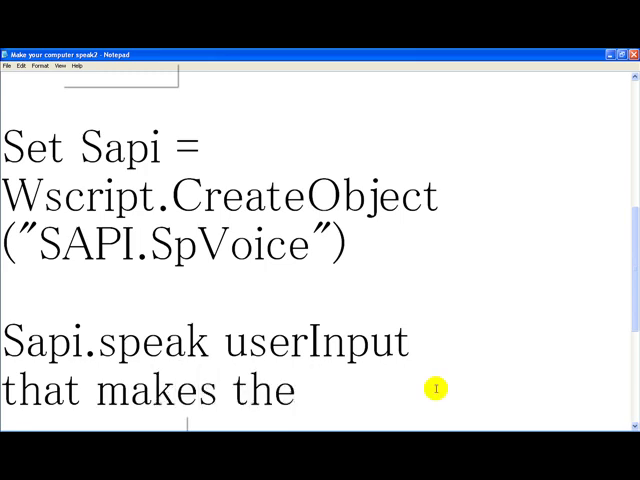
{"action": "type", "text": "wh"}
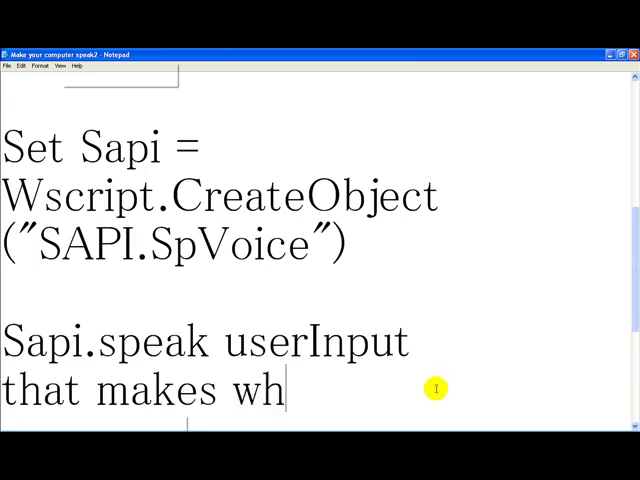
{"action": "type", "text": "atever"}
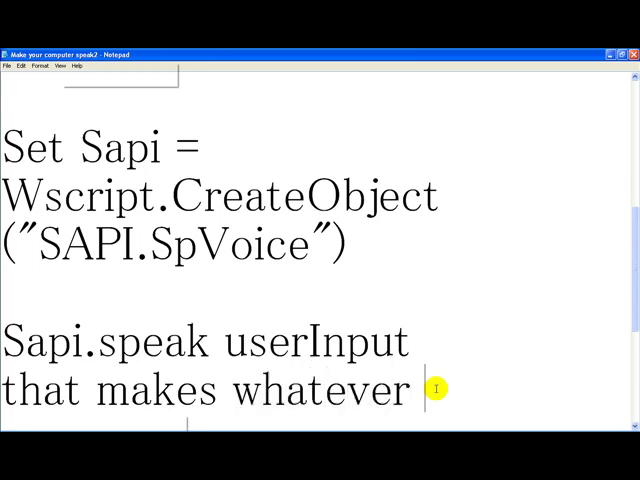
{"action": "type", "text": "you have"}
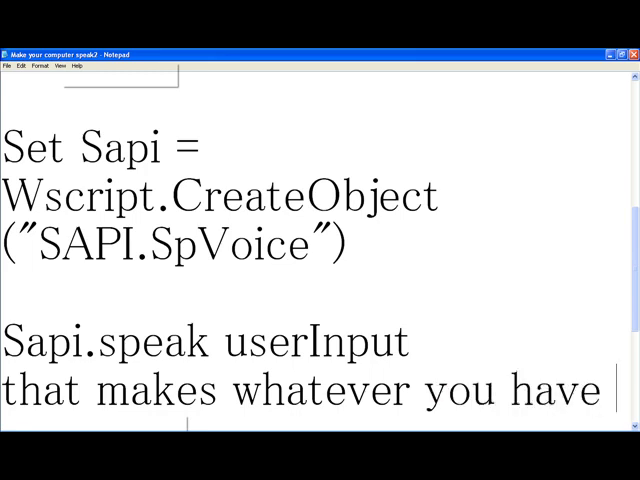
{"action": "type", "text": "typed"}
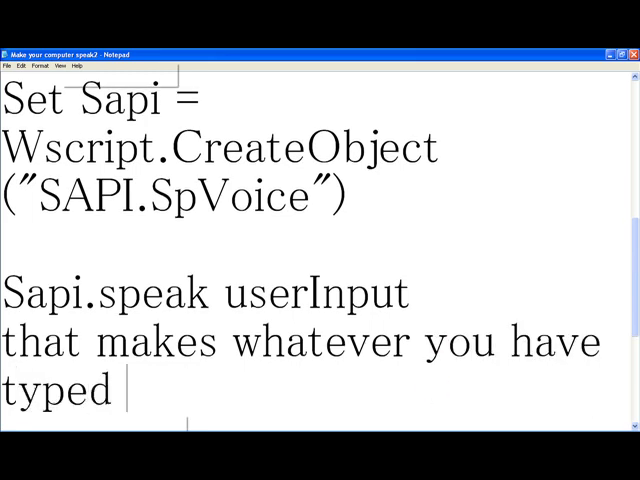
{"action": "type", "text": "into the"}
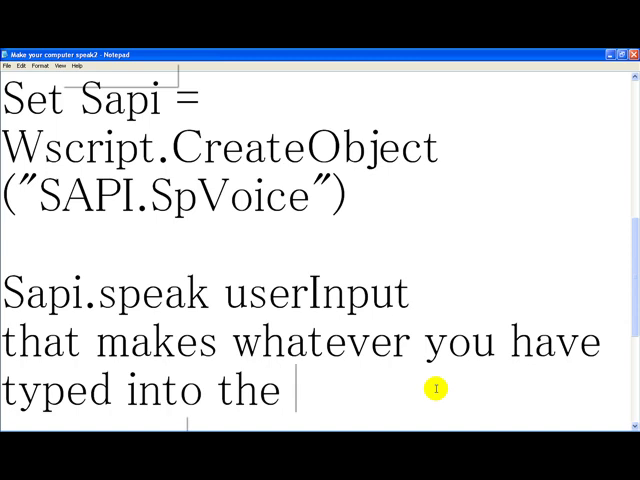
{"action": "type", "text": "inpu"}
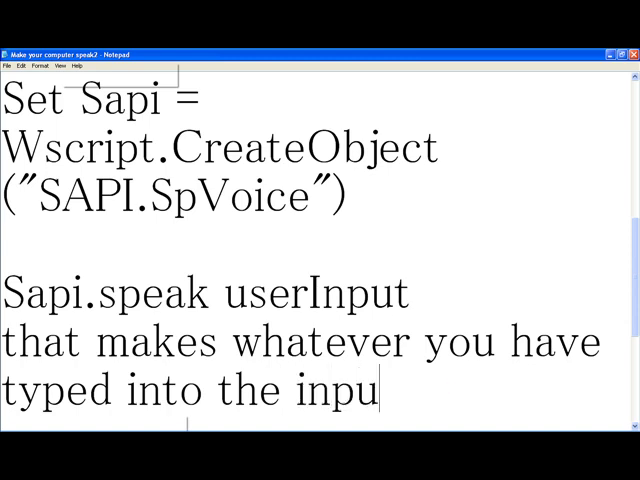
{"action": "type", "text": "tbox"}
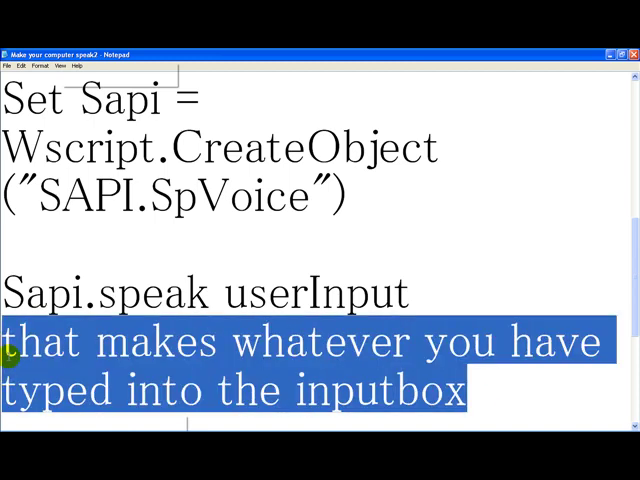
{"action": "type", "text": "be spoken"}
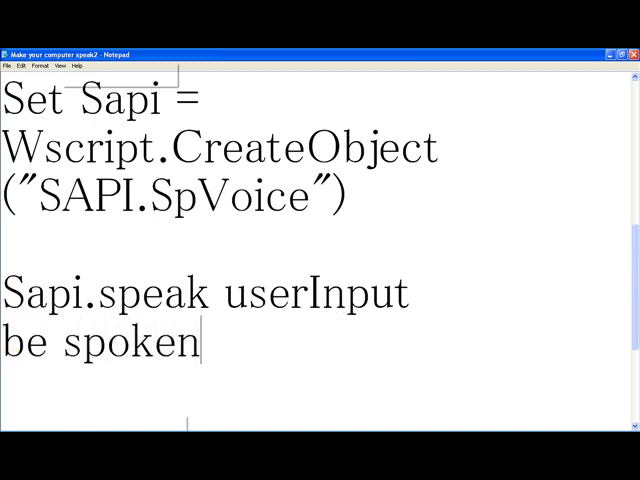
{"action": "key", "text": "BackSpace"}
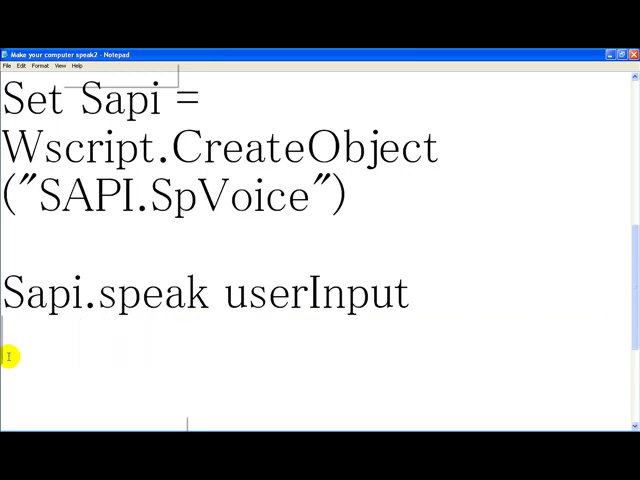
Below Sapi.speak userInput, type a note to copy the script from the description into Notepad.
{"action": "scroll", "scroll_direction": "down", "scroll_amount": 3}
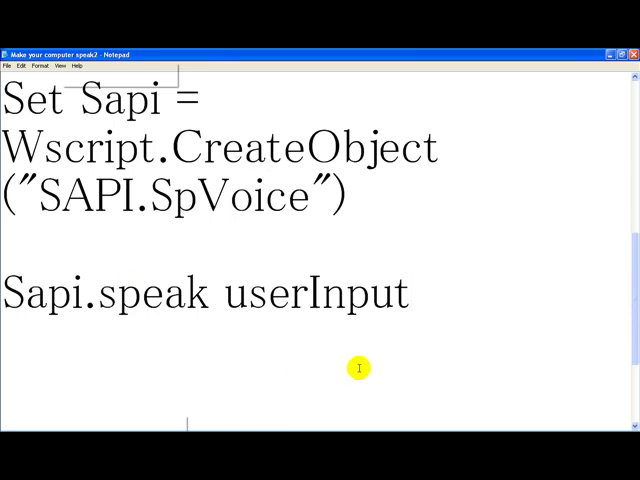
{"action": "type", "text": "now cop"}
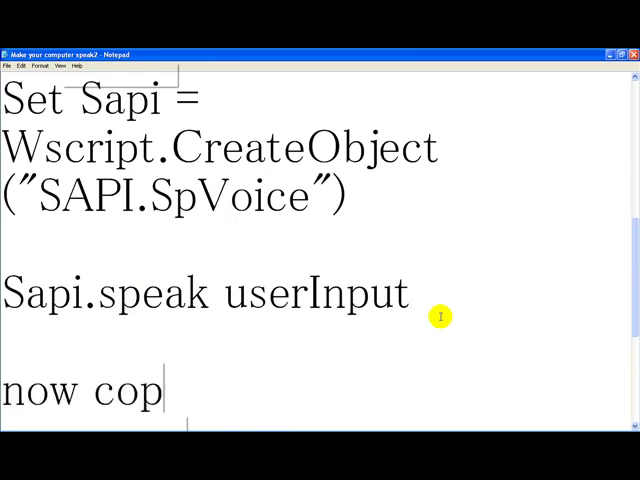
{"action": "type", "text": "y the sc"}
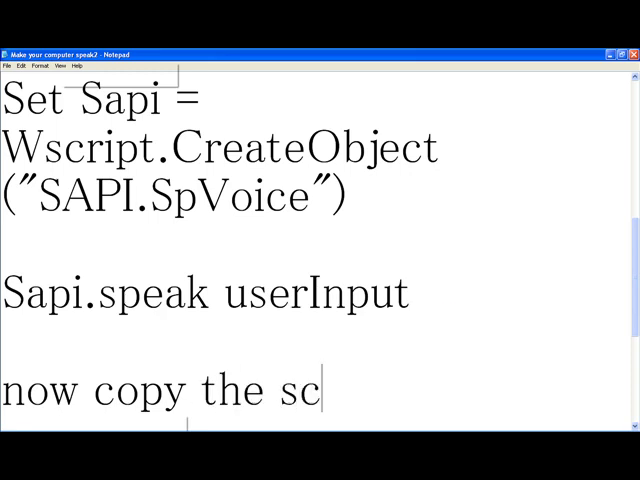
{"action": "type", "text": "ript"}
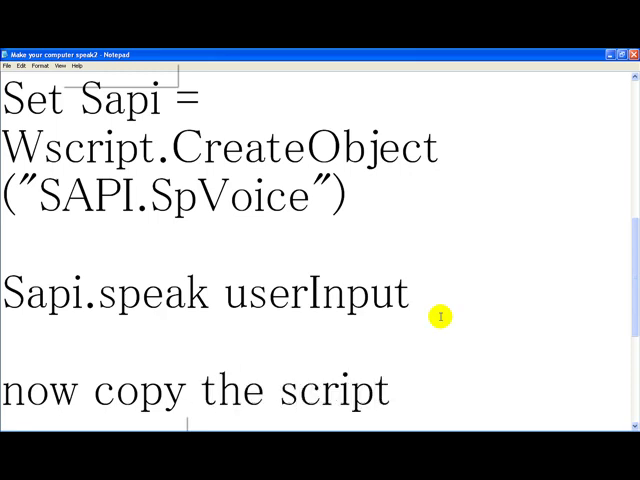
{"action": "type", "text": "from the descrip"}
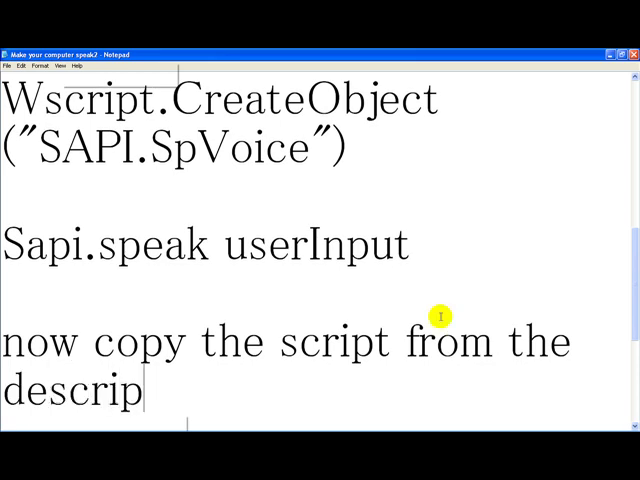
{"action": "type", "text": "tion and"}
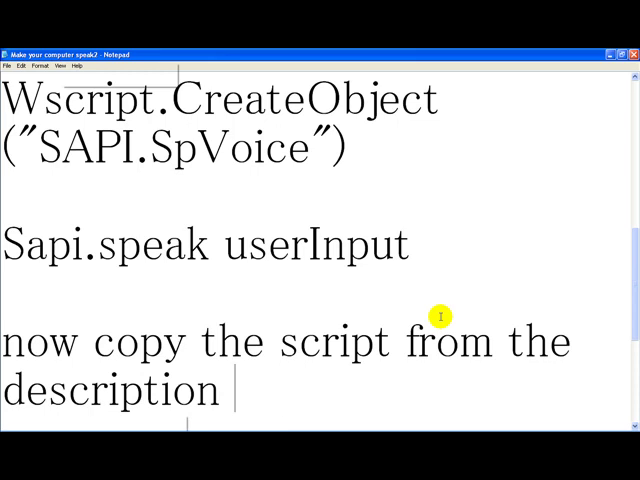
{"action": "type", "text": "into n"}
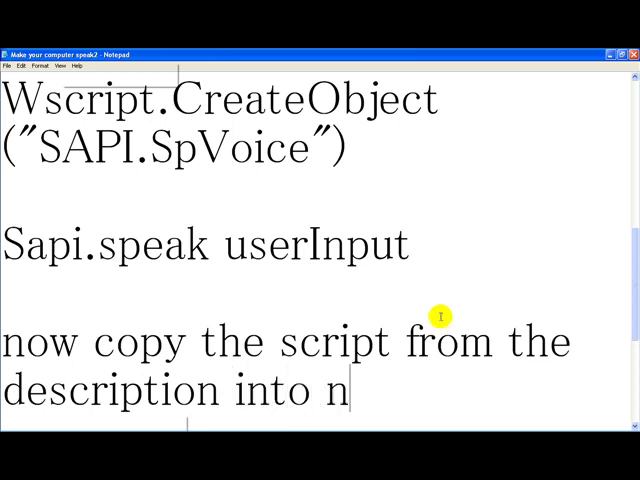
{"action": "type", "text": "otepad"}
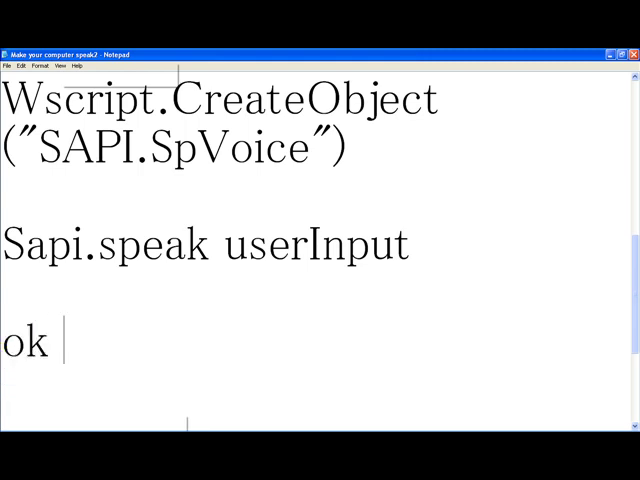
Type 'now save it as whateveryouwant.vbs' and highlight the vbs extension.
{"action": "type", "text": "now s"}
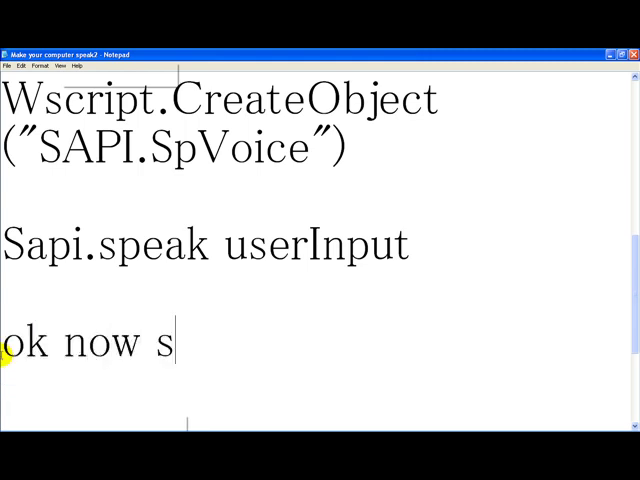
{"action": "type", "text": "ave it"}
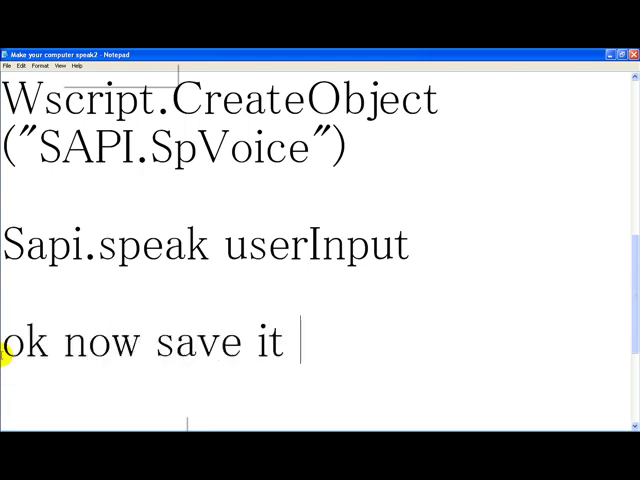
{"action": "type", "text": "as\\nw"}
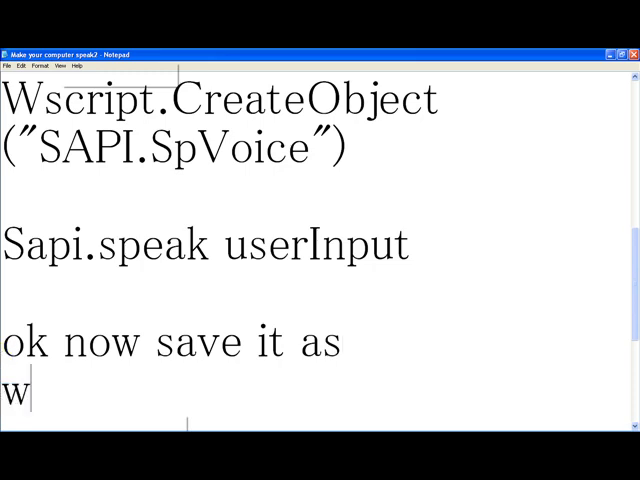
{"action": "type", "text": "hateveryo"}
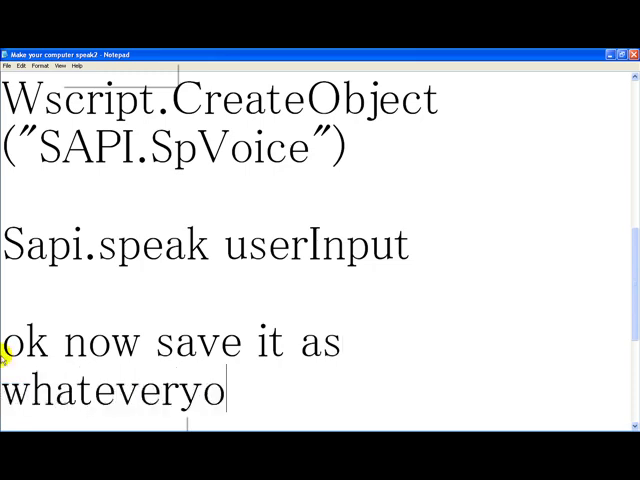
{"action": "type", "text": "uwant."}
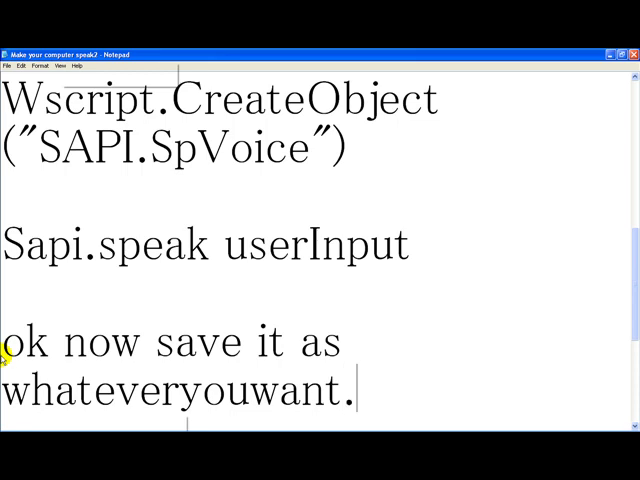
{"action": "type", "text": "vbs"}
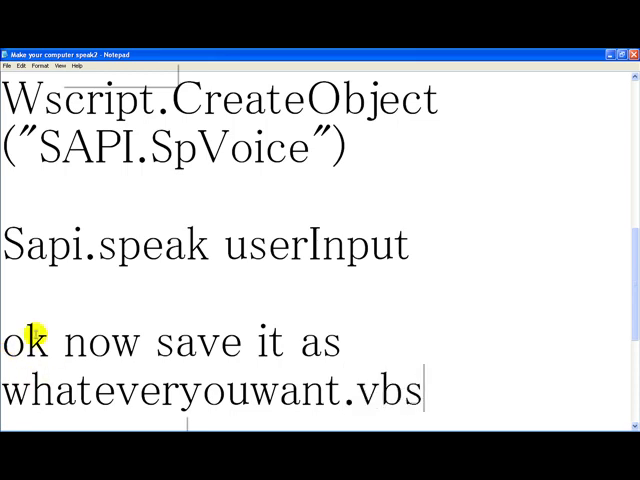
{"action": "double_click", "coordinate": [390, 388]}
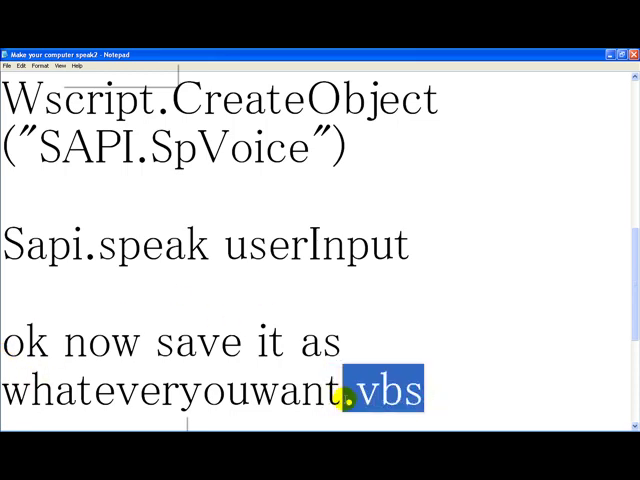
Add 'make sure it ends with .vbs' and 'easy right', then erase the notes.
{"action": "type", "text": "mak"}
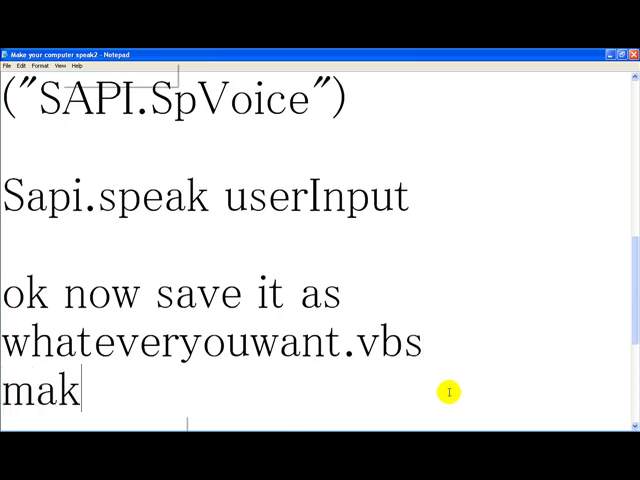
{"action": "type", "text": "e sure it"}
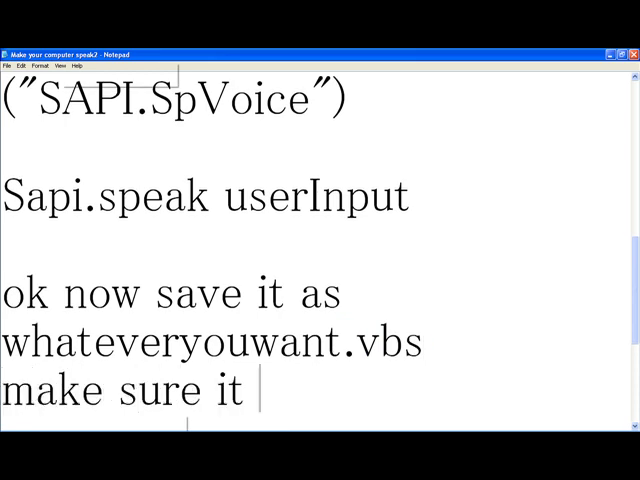
{"action": "type", "text": "ends with"}
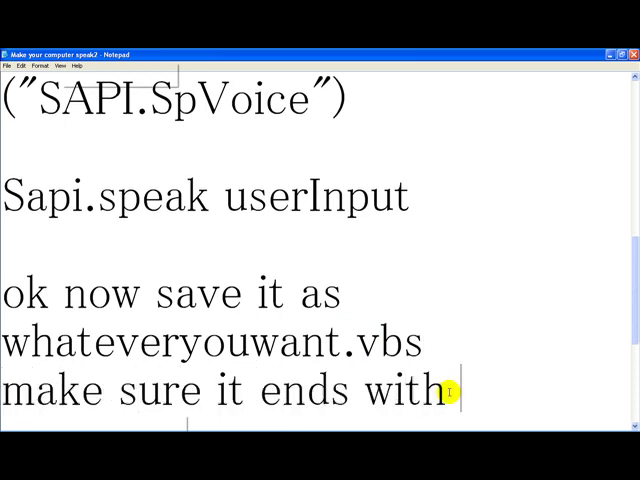
{"action": "type", "text": ".vb"}
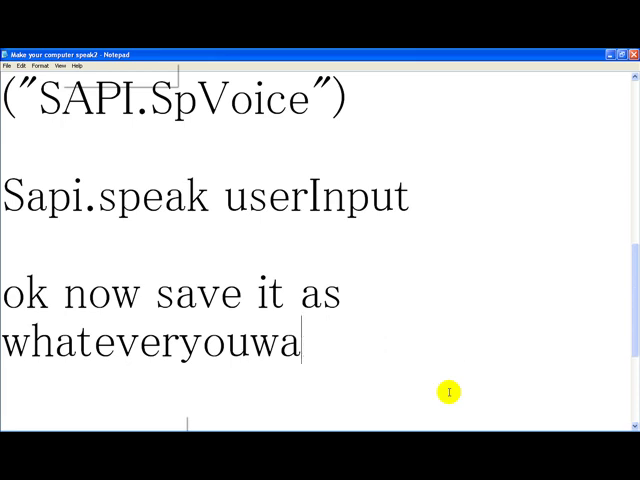
{"action": "key", "text": "BackSpace"}
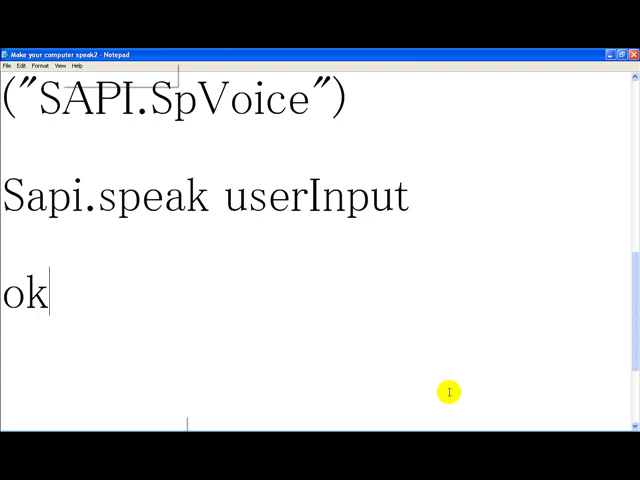
{"action": "type", "text": "ea"}
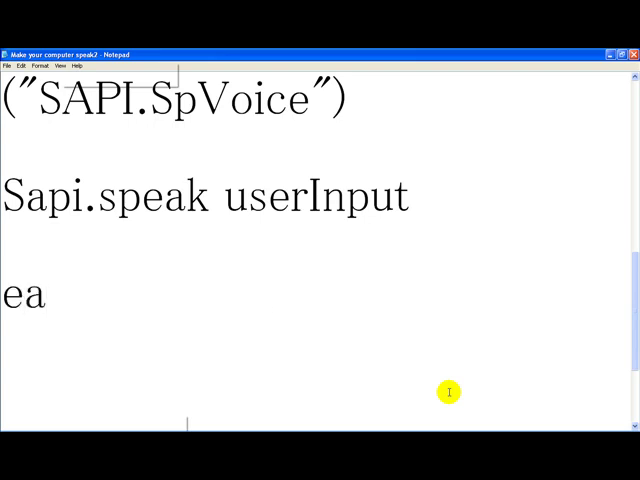
{"action": "type", "text": "sy righ"}
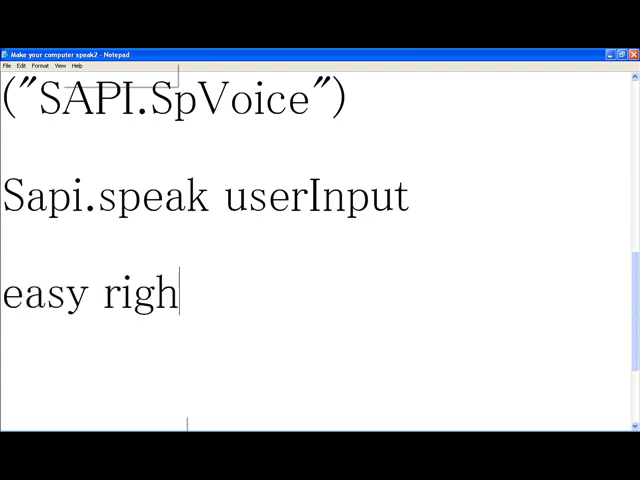
{"action": "key", "text": "backspace"}
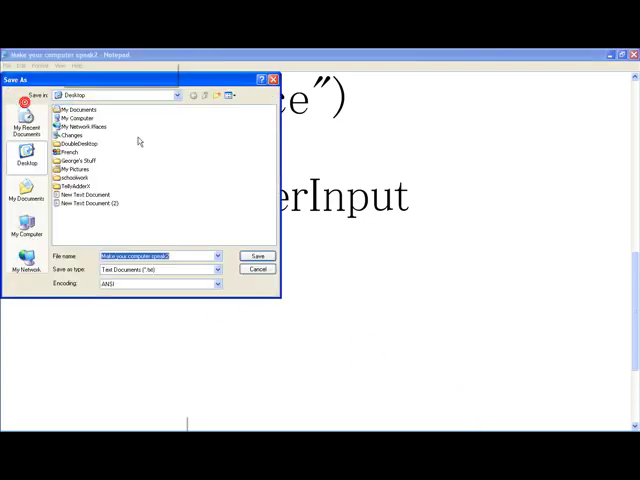
Save as 'Make your computer speak2.vbs' on the Desktop, overwriting the old file.
{"action": "left_click", "coordinate": [155, 255]}
{"action": "type", "text": ".vbs"}
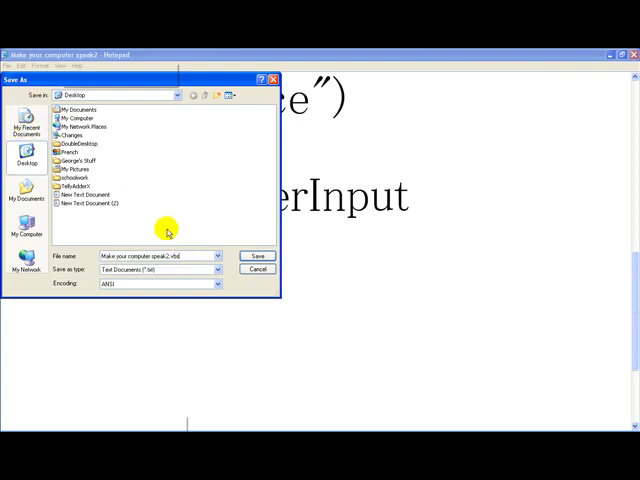
{"action": "left_click", "coordinate": [257, 255]}
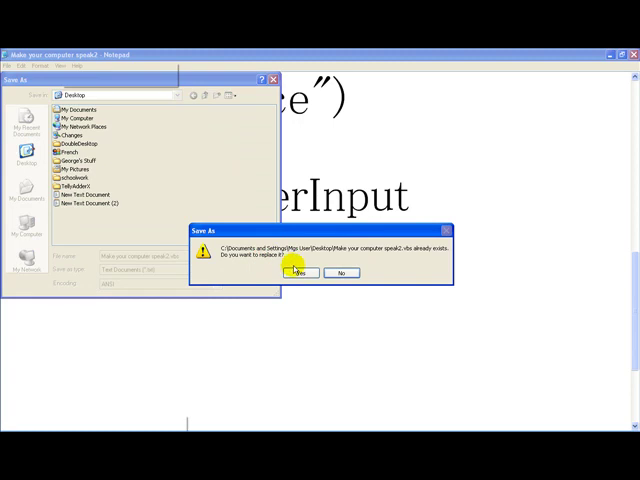
{"action": "left_click", "coordinate": [301, 273]}
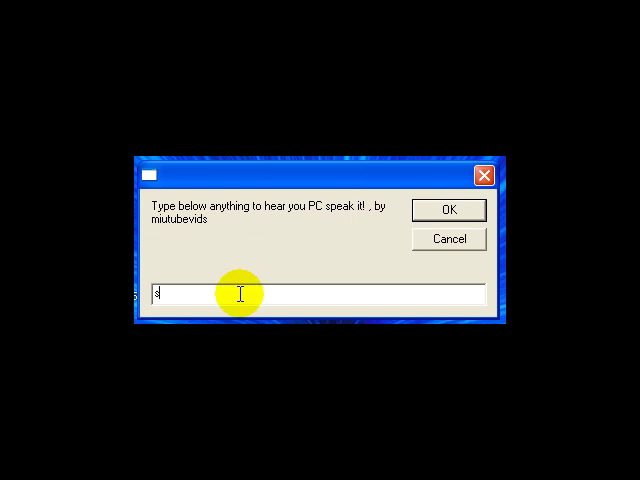
Type 'I'll type something and the computer will say it through Microsoft Sam's voice' into the prompt.
{"action": "type", "text": "so here it"}
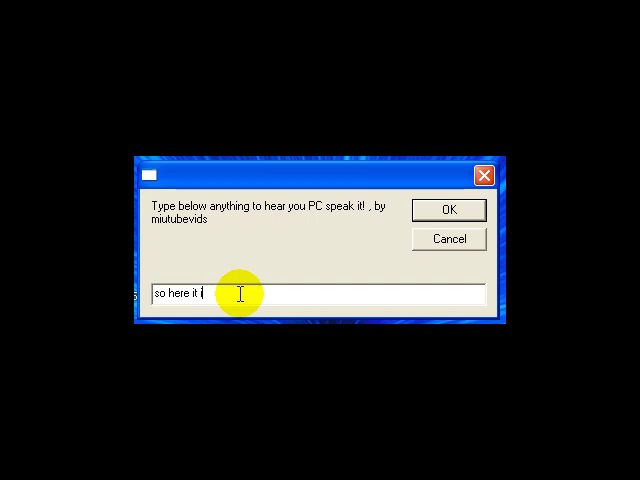
{"action": "key", "text": "ctrl+a"}
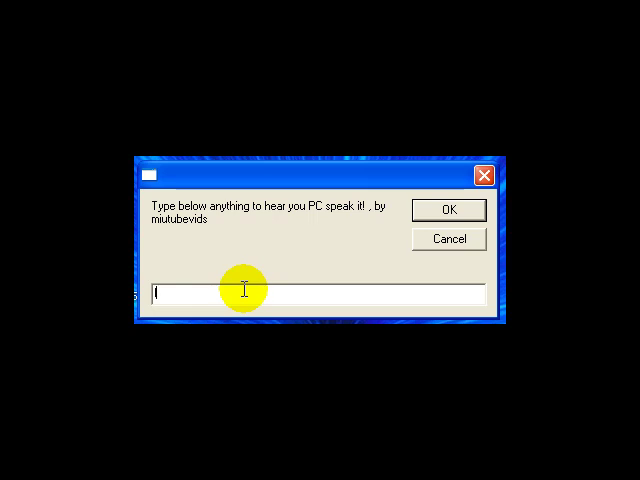
{"action": "type", "text": "ill"}
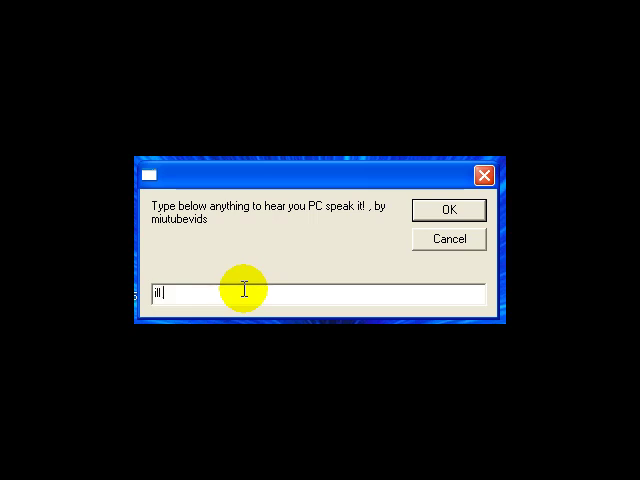
{"action": "type", "text": "type somthi"}
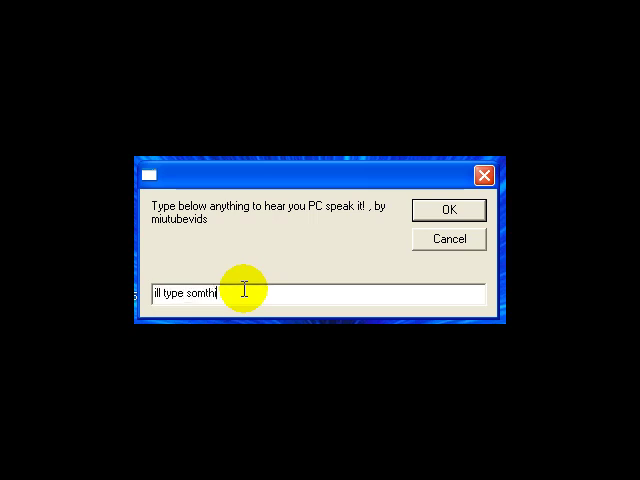
{"action": "type", "text": "ng and the"}
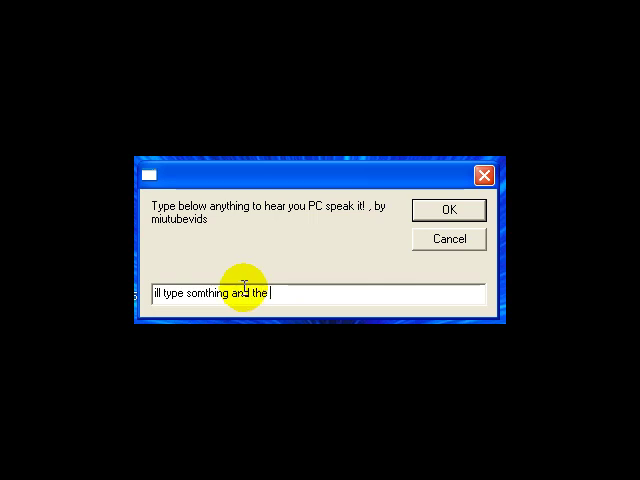
{"action": "type", "text": "computer"}
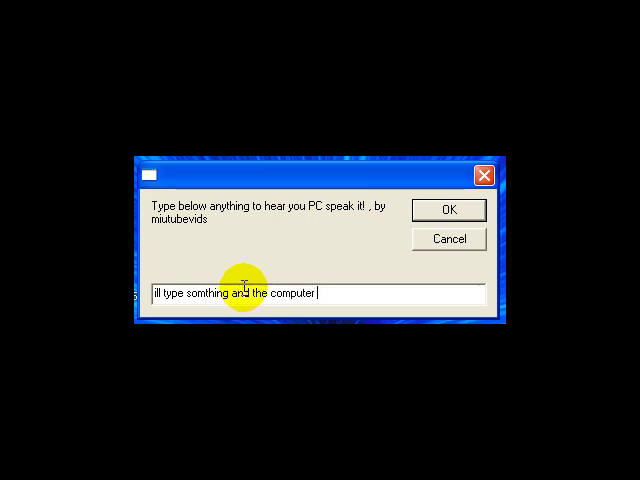
{"action": "type", "text": "will say"}
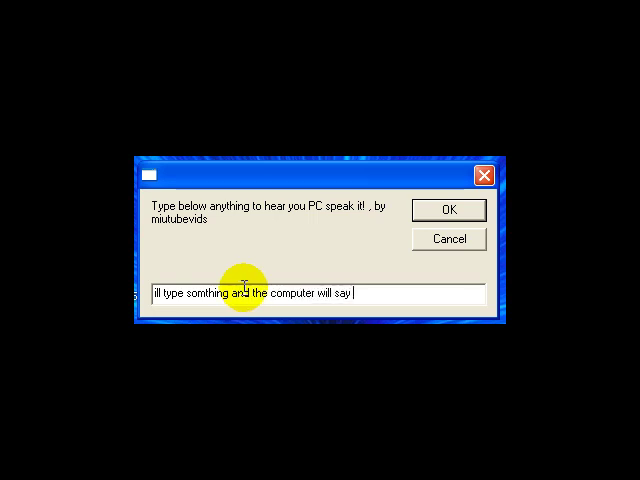
{"action": "type", "text": "thr"}
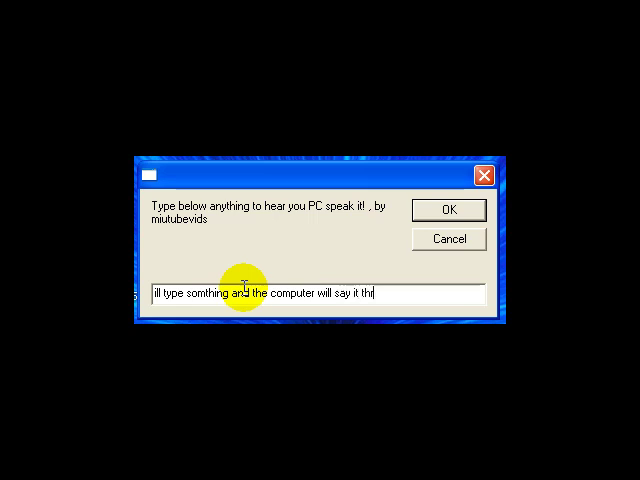
{"action": "type", "text": "through m"}
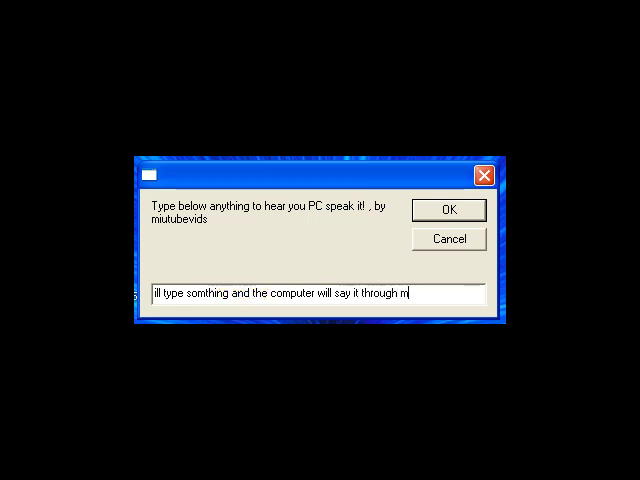
{"action": "type", "text": "icro"}
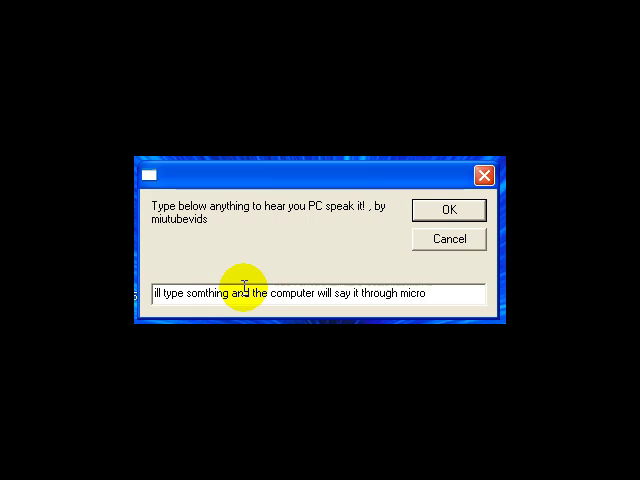
{"action": "type", "text": "soft sams"}
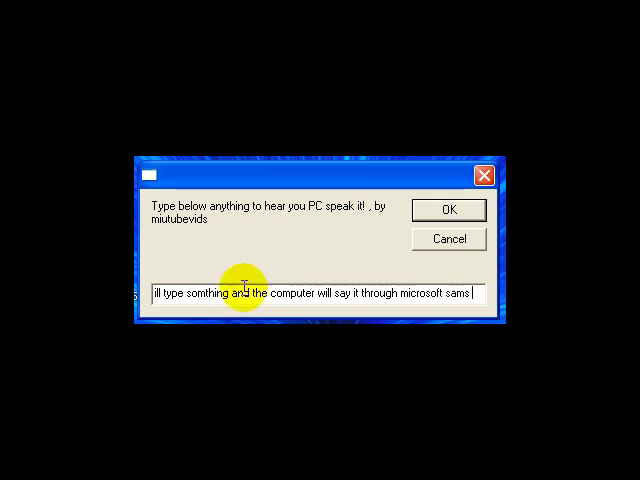
{"action": "type", "text": "voi"}
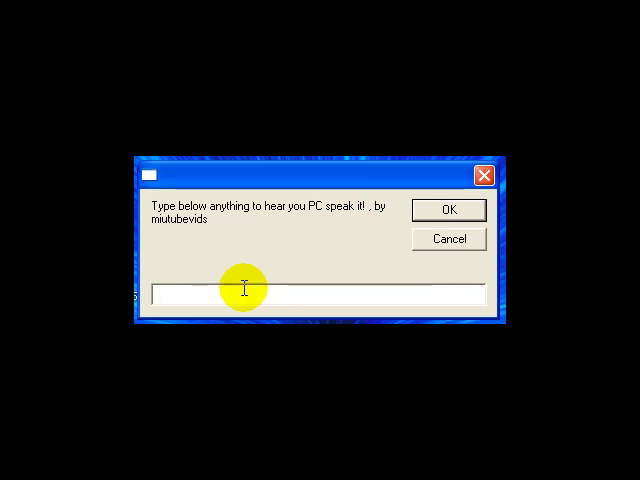
Finish the sentence about the video and submit it to be spoken.
{"action": "type", "text": "ou;"}
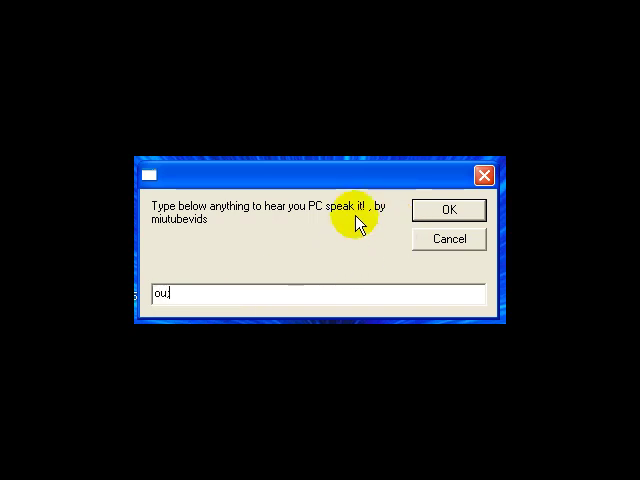
{"action": "type", "text": "m"}
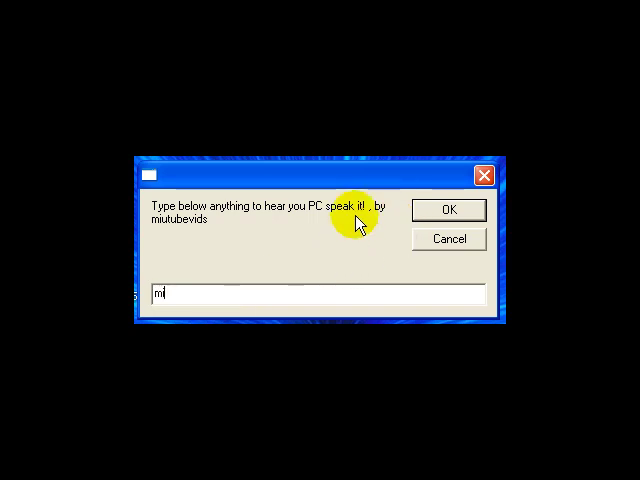
{"action": "type", "text": "iutubevi"}
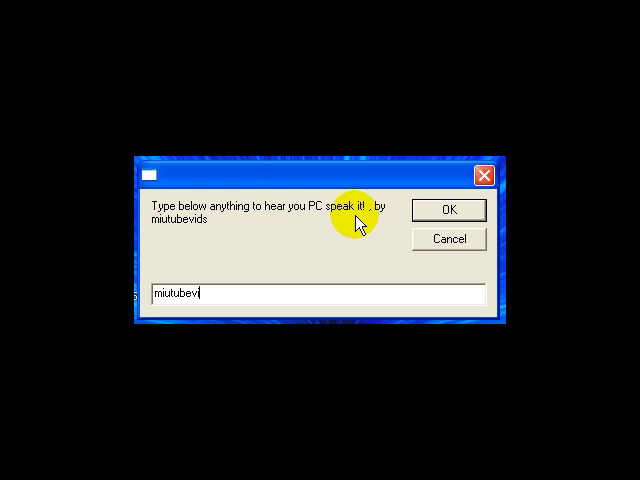
{"action": "left_click", "coordinate": [447, 210]}
{"action": "type", "text": "it sa"}
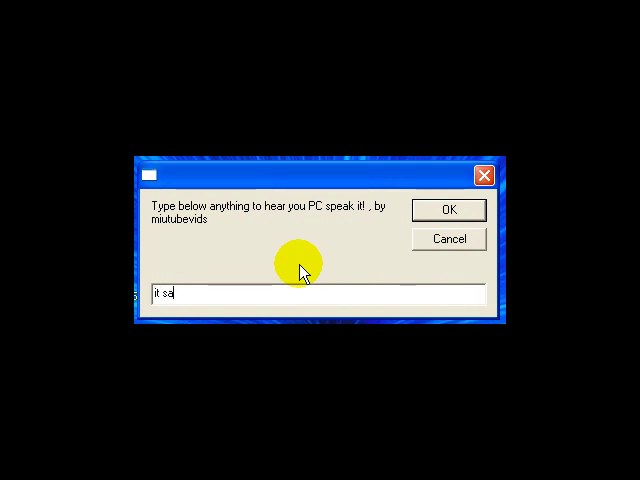
Submit 'but you can't hear because I can't record sound', then cancel the prompt.
{"action": "type", "text": "id it b"}
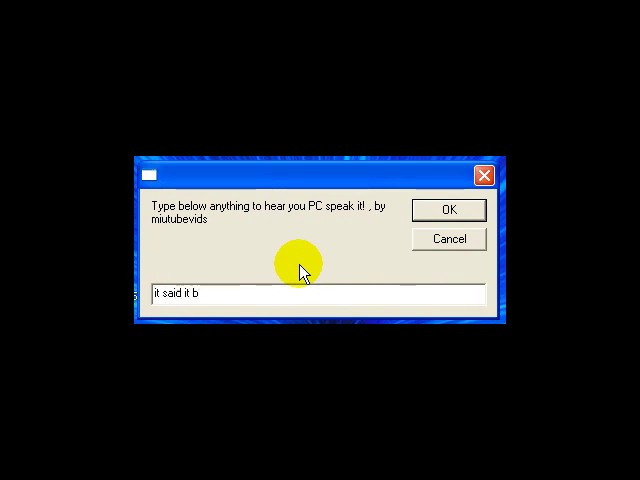
{"action": "type", "text": "ut you"}
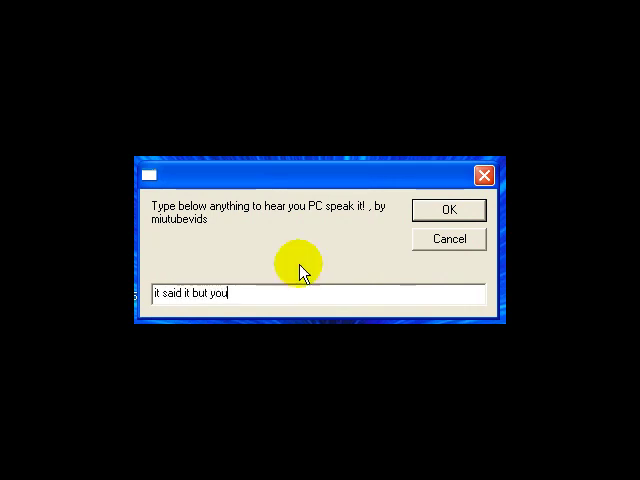
{"action": "type", "text": "cant here"}
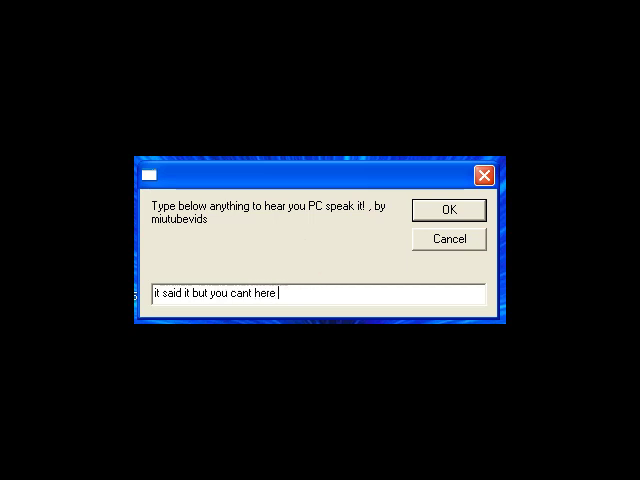
{"action": "type", "text": "becau"}
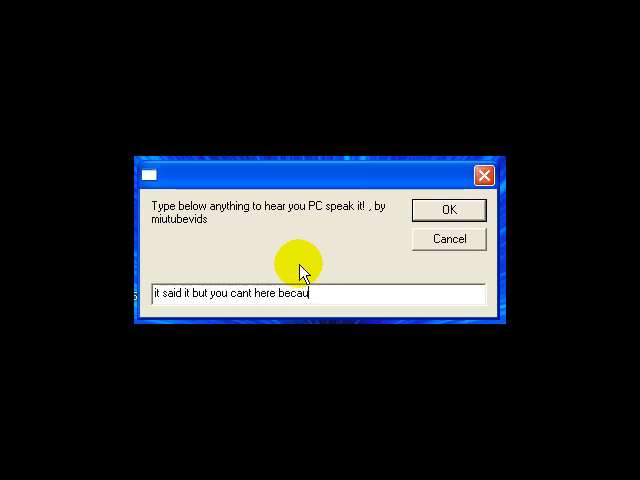
{"action": "type", "text": "se i cant"}
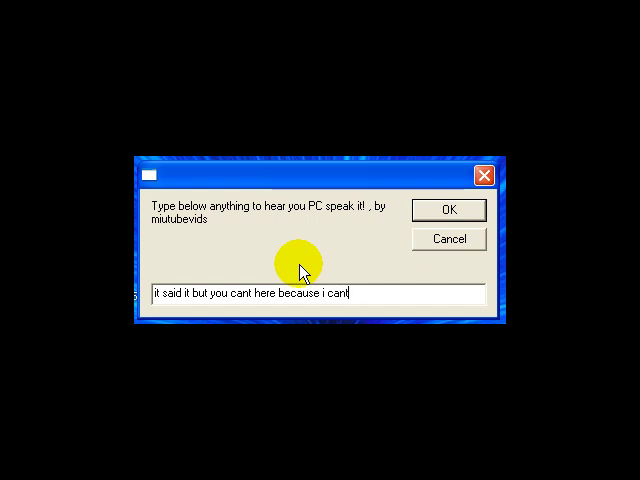
{"action": "type", "text": "record"}
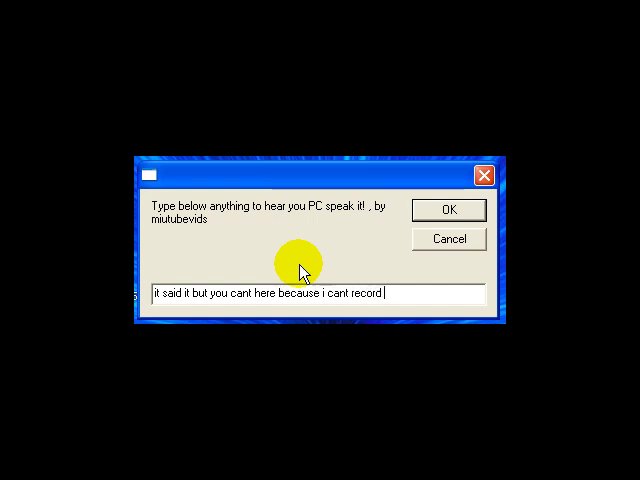
{"action": "type", "text": "sound"}
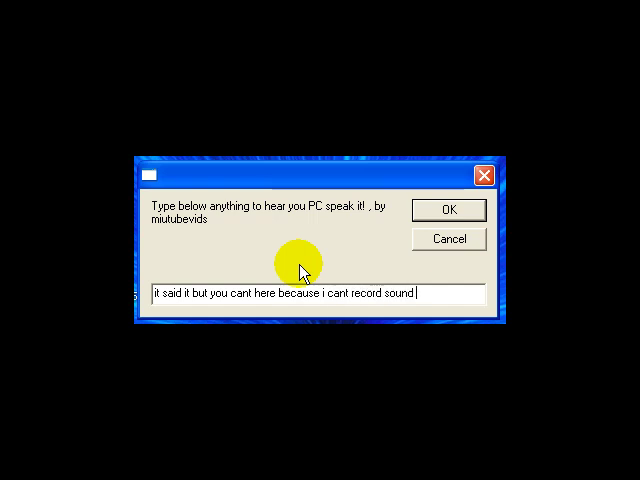
{"action": "type", "text": "through th"}
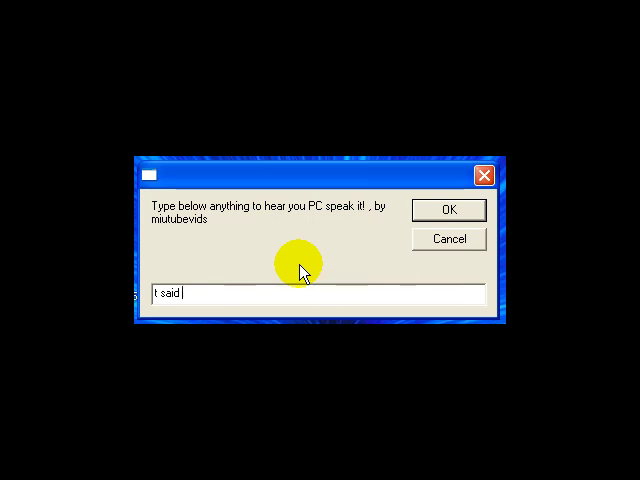
{"action": "left_click", "coordinate": [448, 210]}
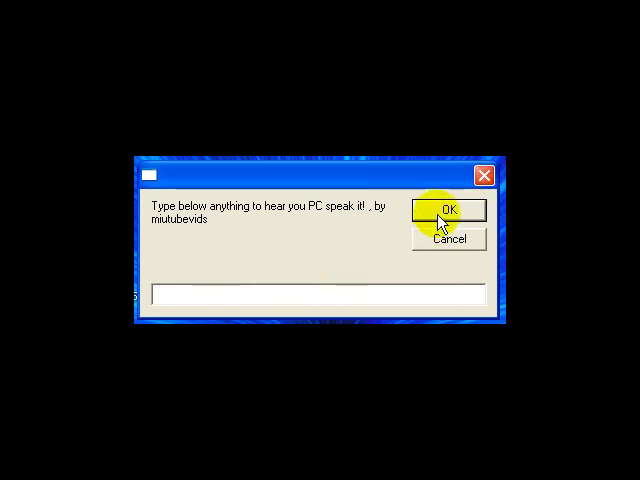
{"action": "mouse_move", "coordinate": [443, 244]}
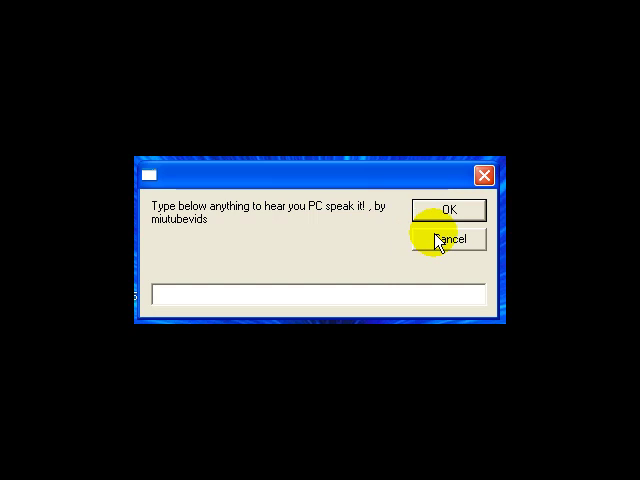
{"action": "left_click", "coordinate": [452, 240]}
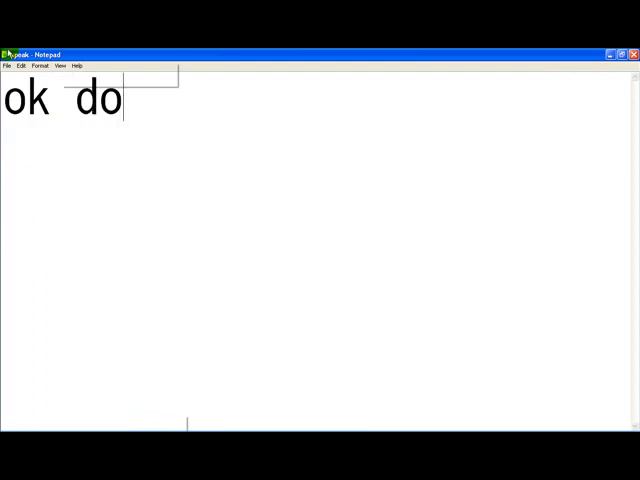
Type 'thanks for watching' into Notepad.
{"action": "type", "text": "nw"}
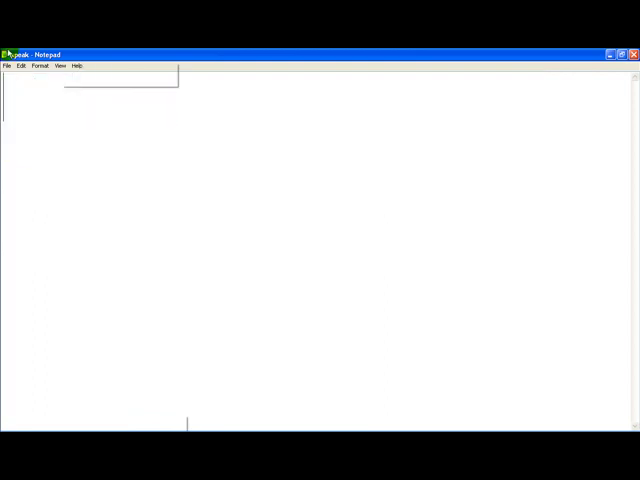
{"action": "type", "text": "thanks for"}
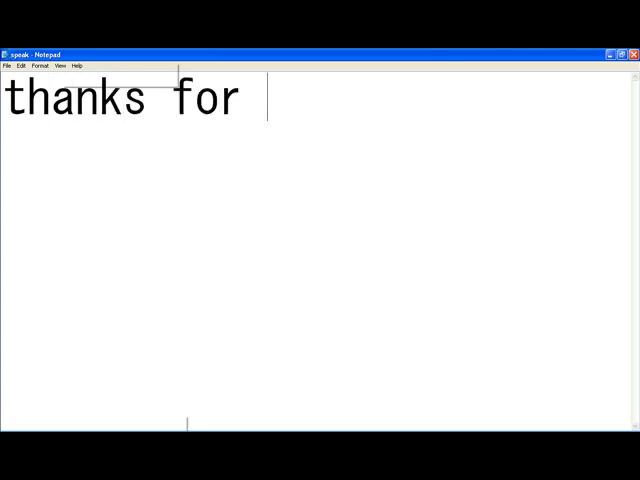
{"action": "type", "text": "watching"}
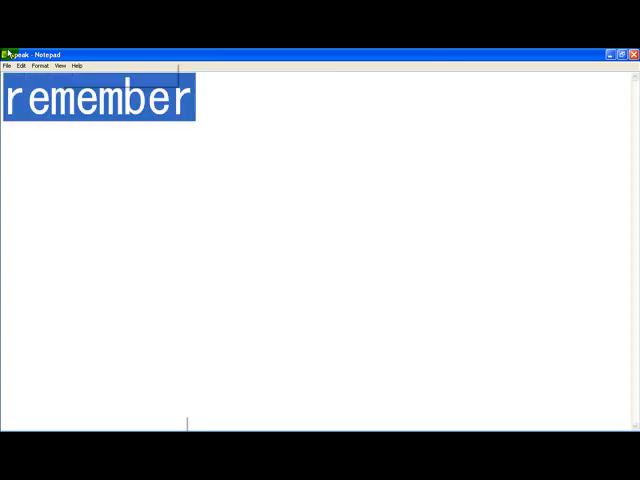
Ask viewers to comment, rate and subscribe, leaving the page reading 'thanks'.
{"action": "type", "text": "commen"}
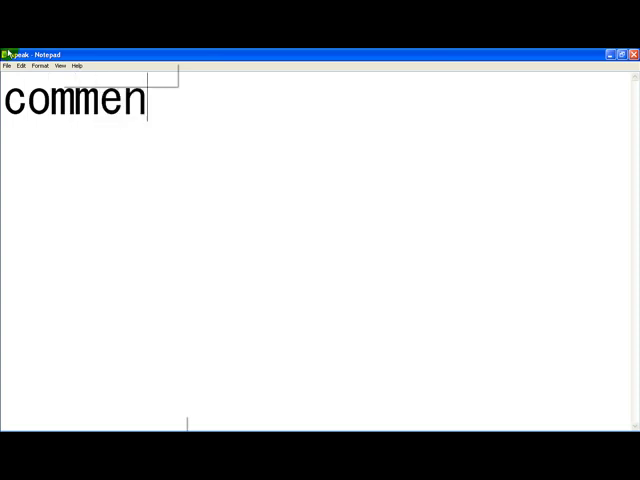
{"action": "type", "text": "t ra"}
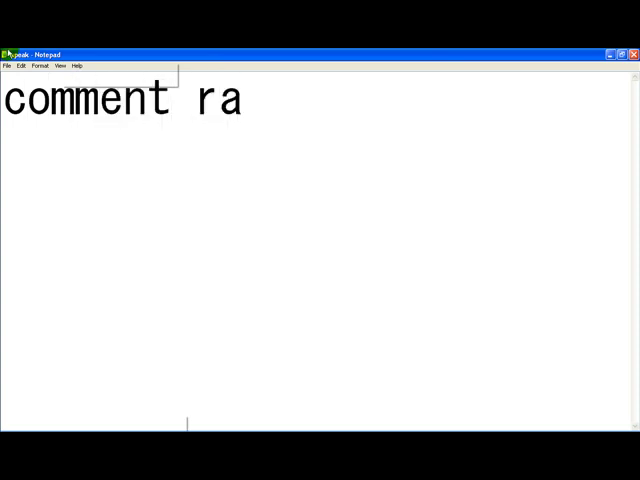
{"action": "type", "text": "te and s"}
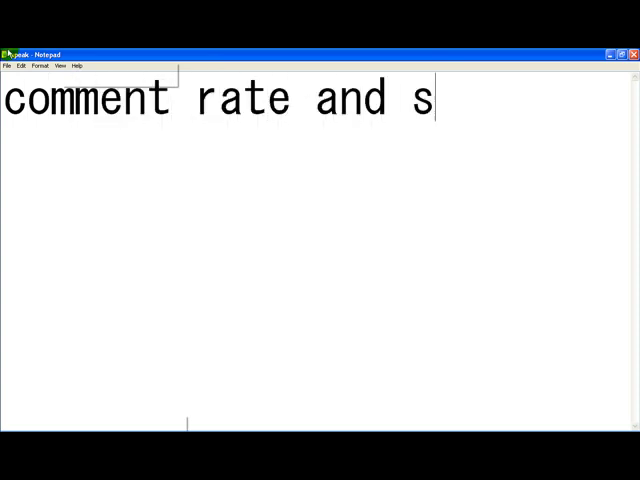
{"action": "type", "text": "ubscrip"}
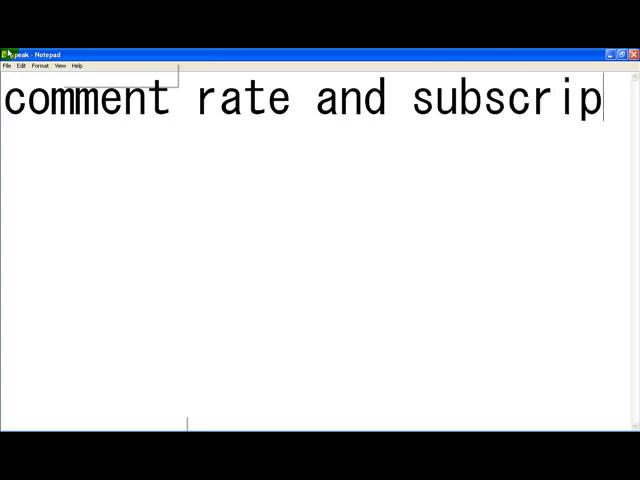
{"action": "type", "text": "be"}
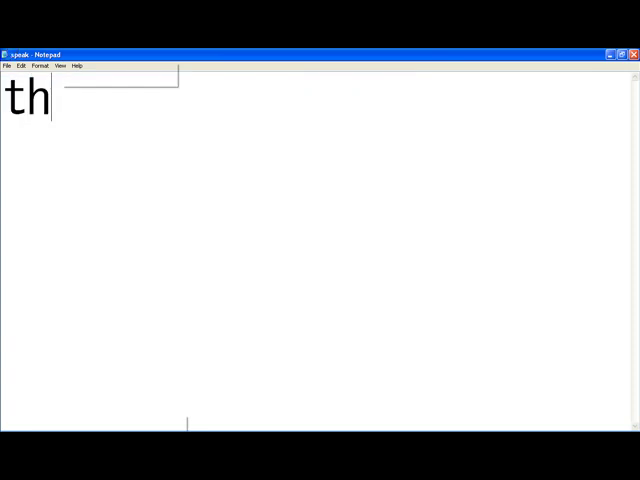
{"action": "type", "text": "anks"}
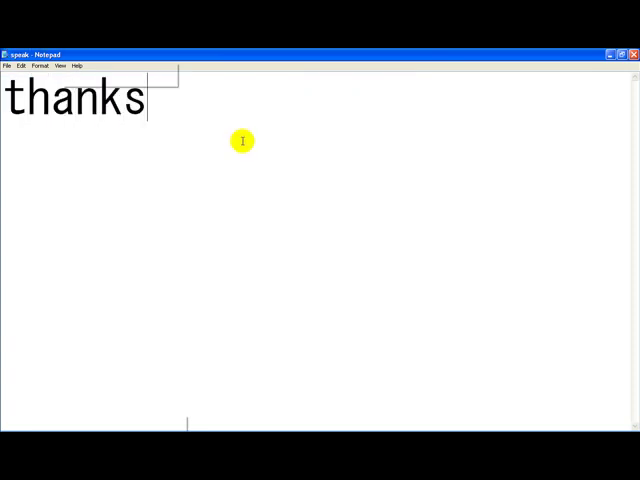